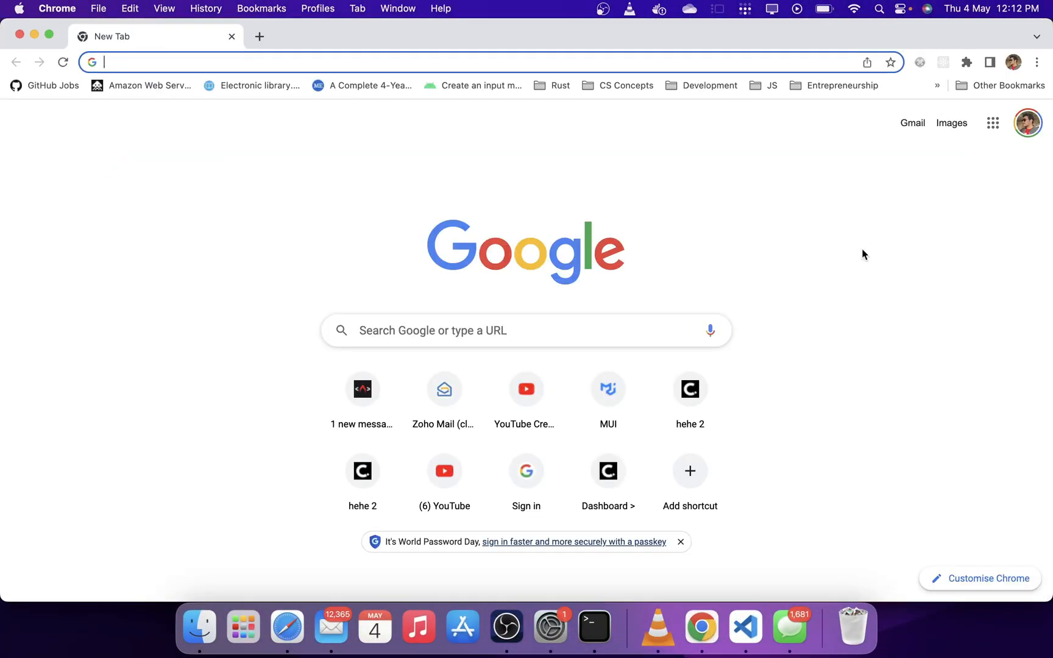
Check the installed Chrome version in About Chrome, then switch to a fresh blank tab.
click(58, 8)
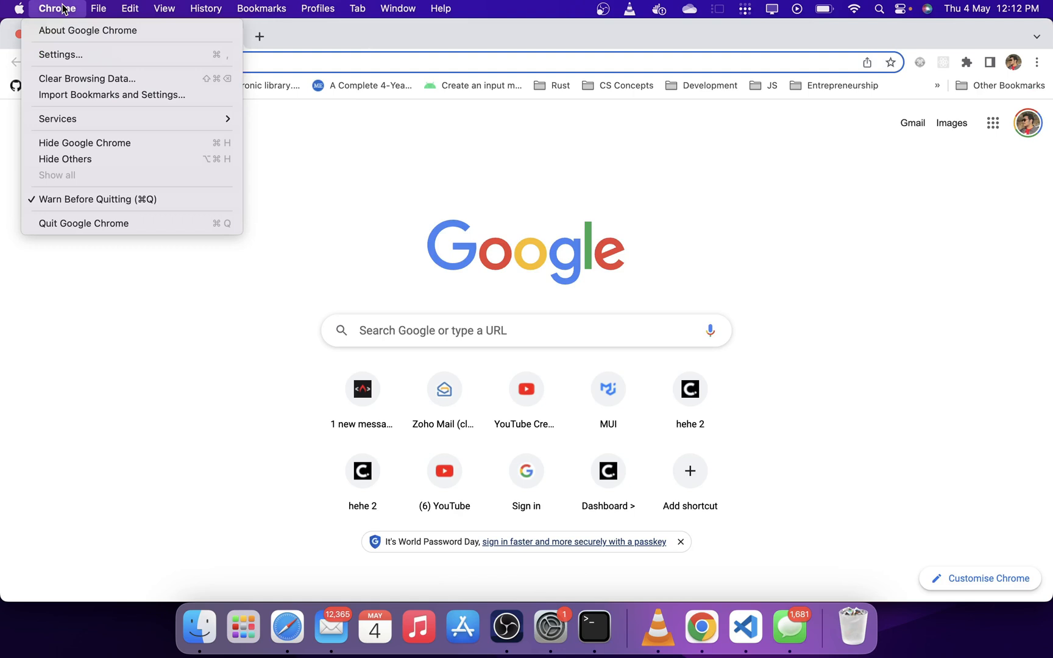
mouse_move(87, 31)
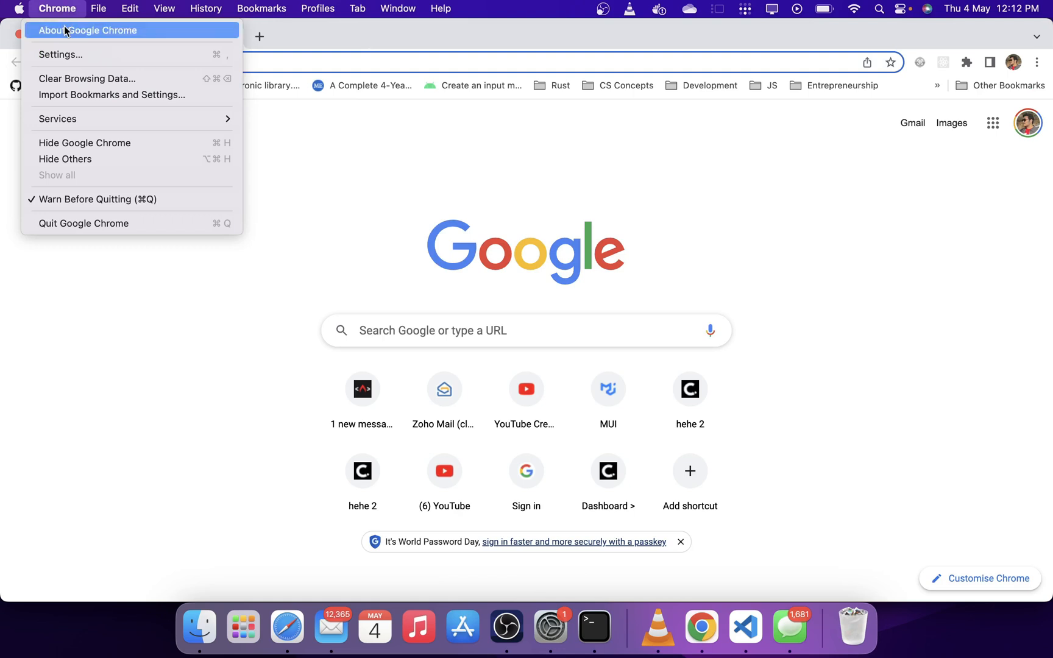
mouse_move(76, 37)
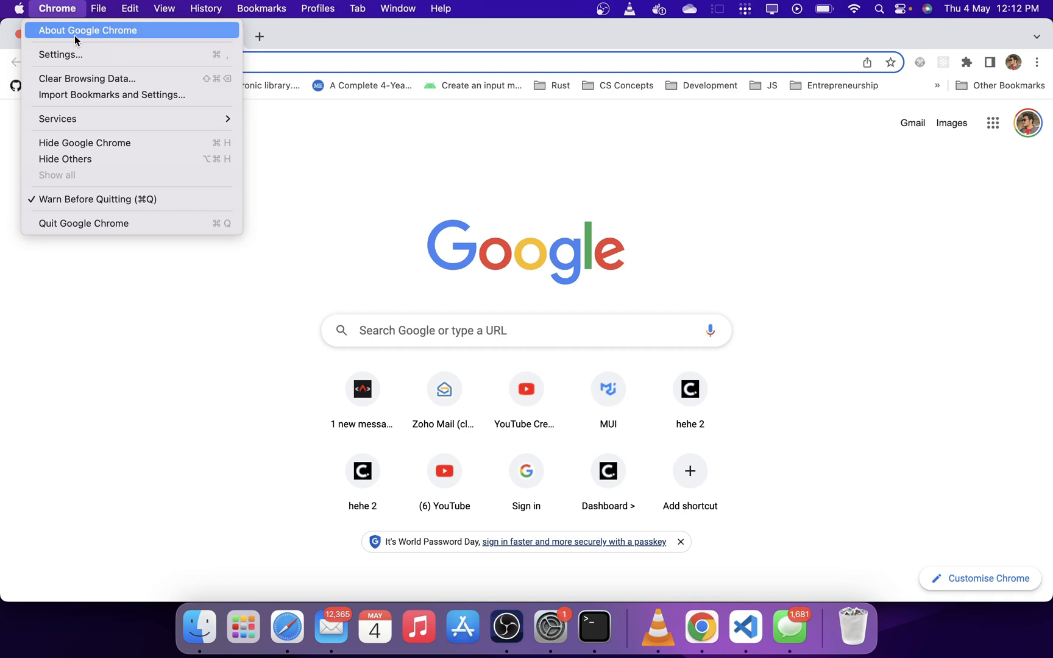
mouse_move(91, 37)
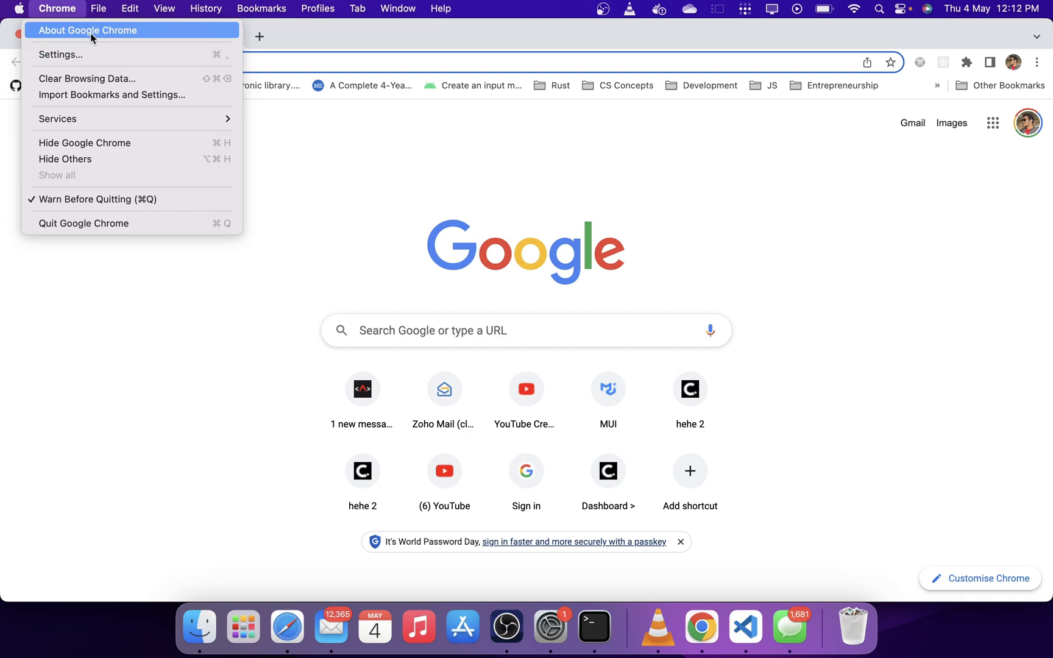
click(88, 29)
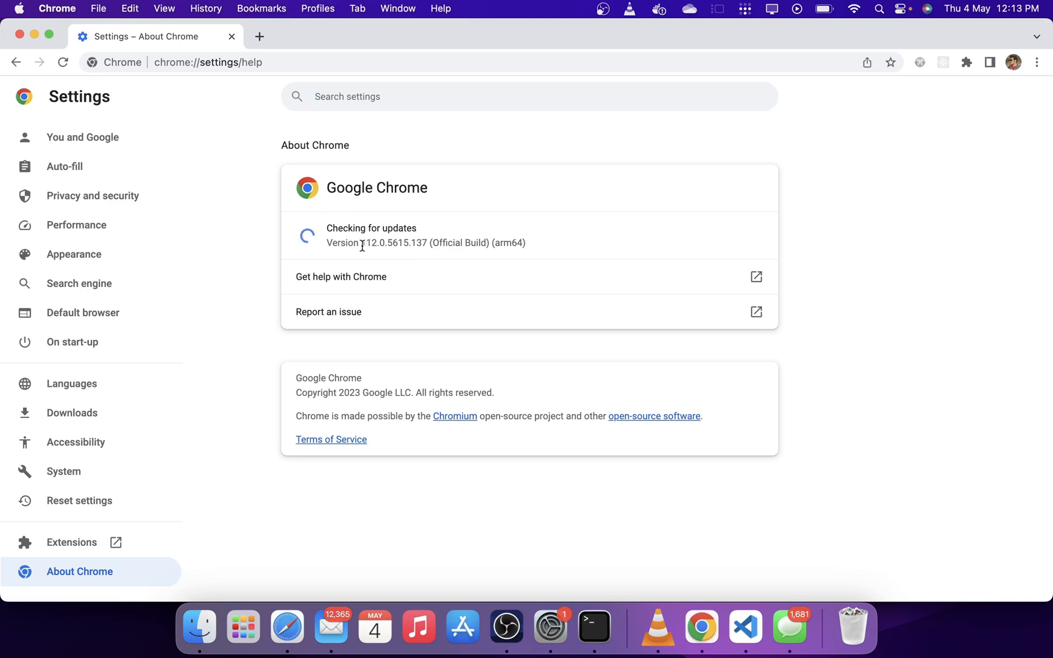
click(434, 36)
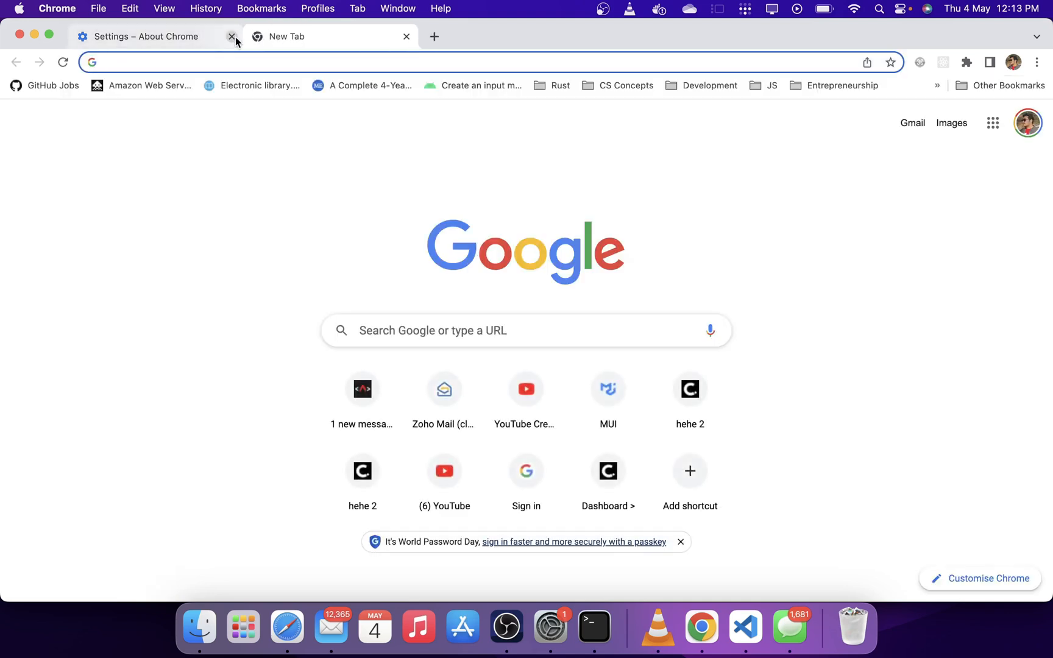
click(231, 37)
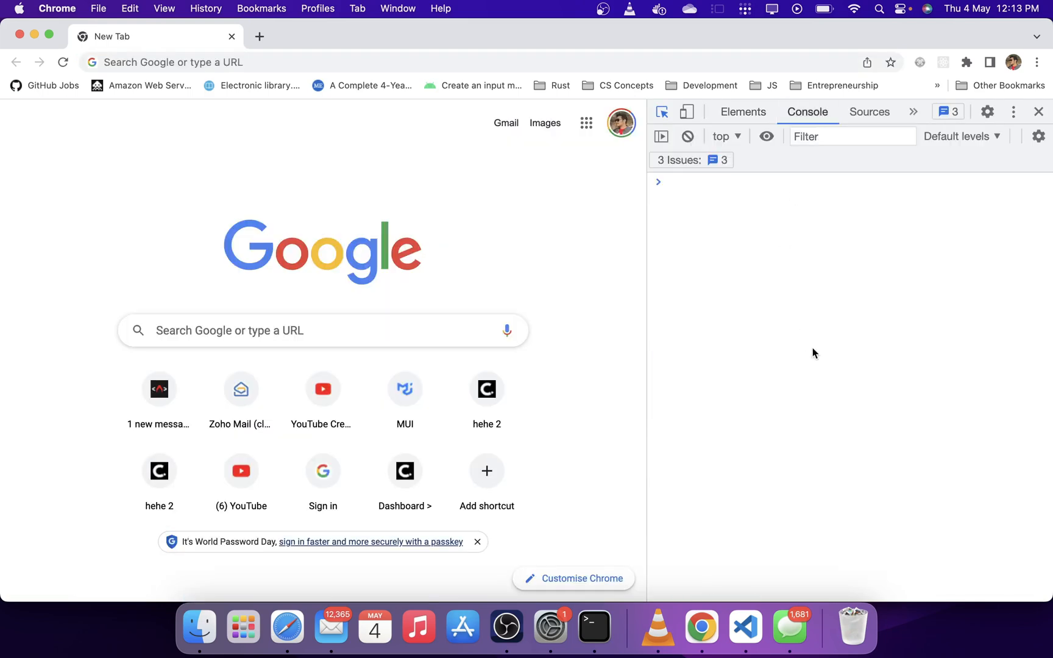
Declare const arr = [1, 2, 3] and reverse it in place to [3, 2, 1].
text(const arr = [1,2,3)
text(arr.)
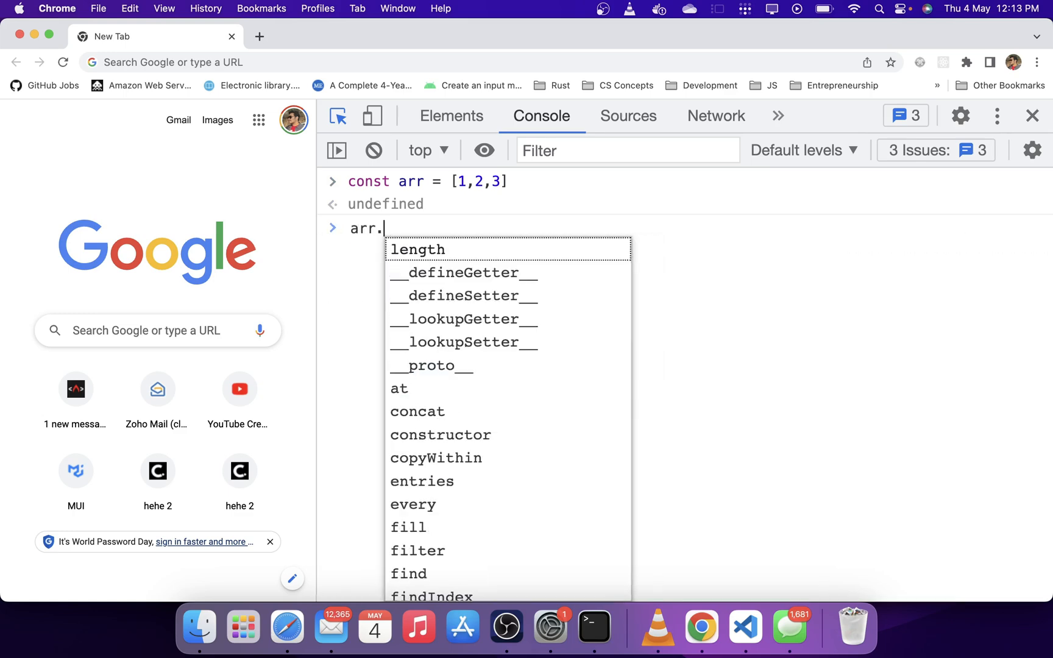
text(reverse())
text(arr)
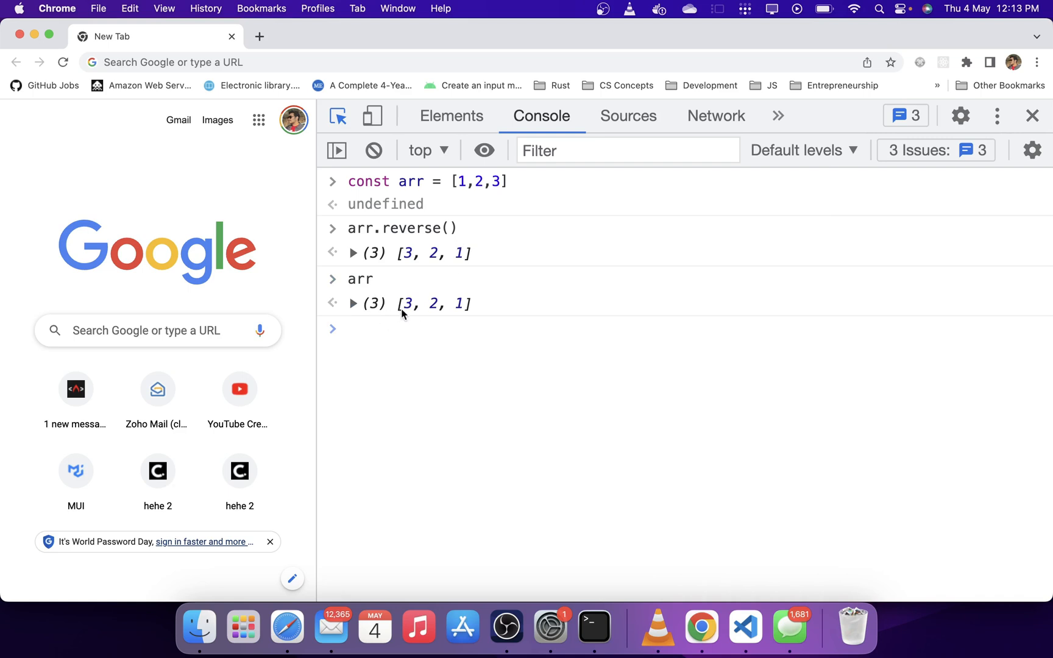
double_click(435, 303)
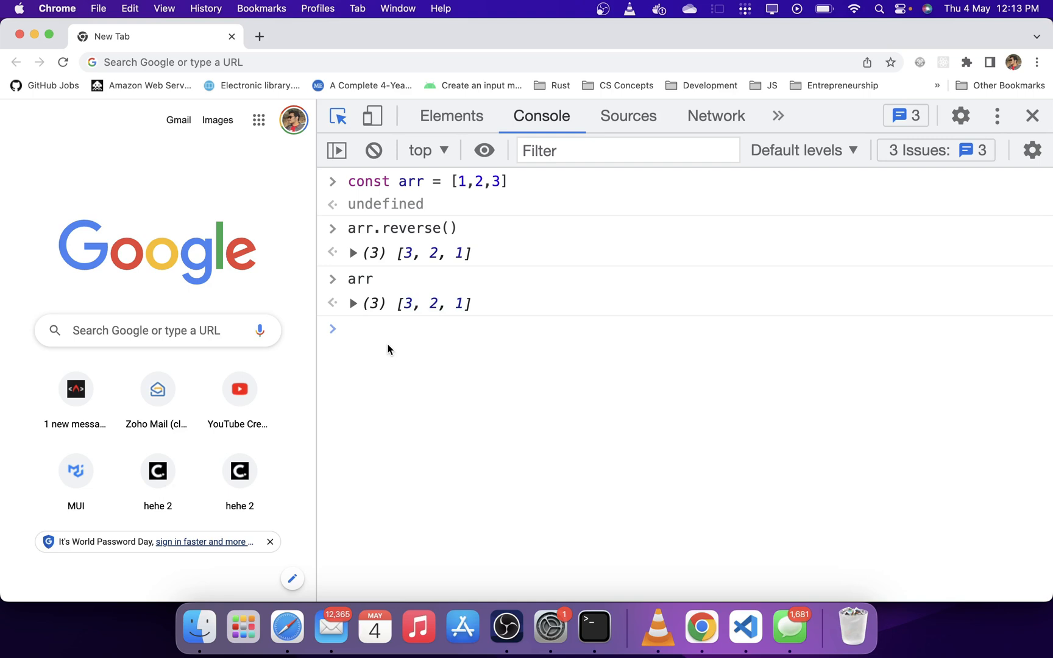
Declare arr2 = [1, 2, 3] and show arr2.toReversed() returning [3, 2, 1].
text(const arr2 = [1,2,3)
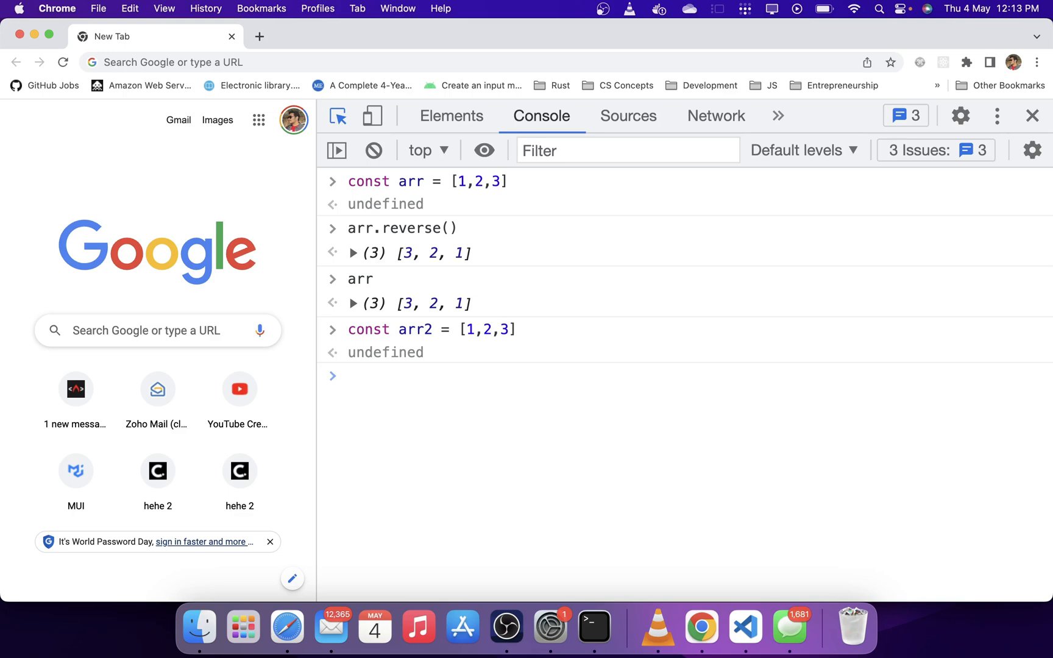
click(349, 375)
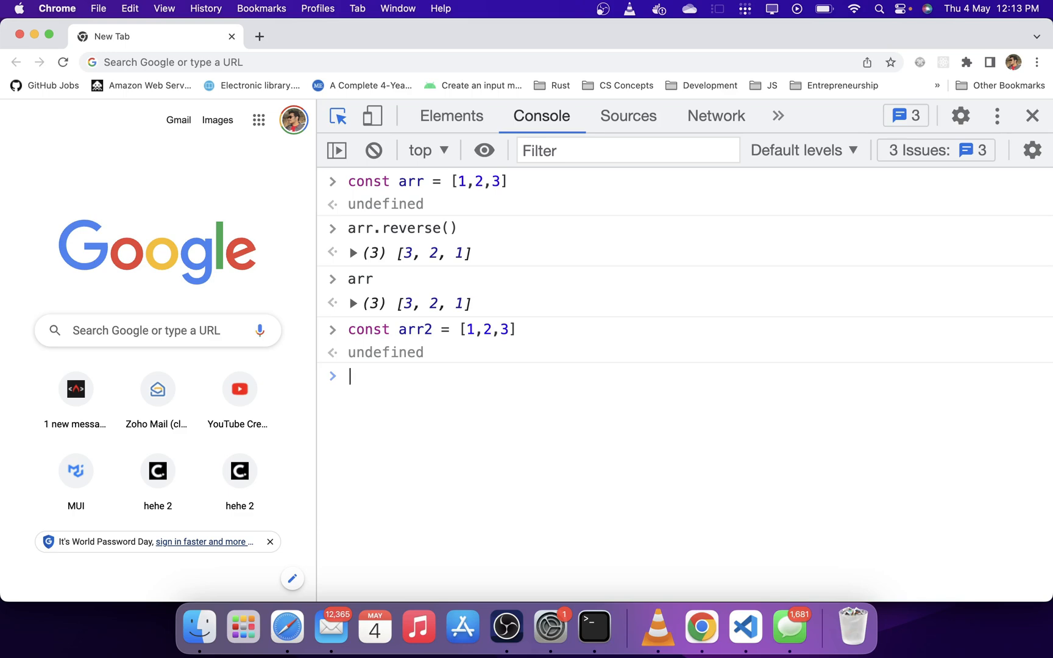
text(arr2.toReversed()
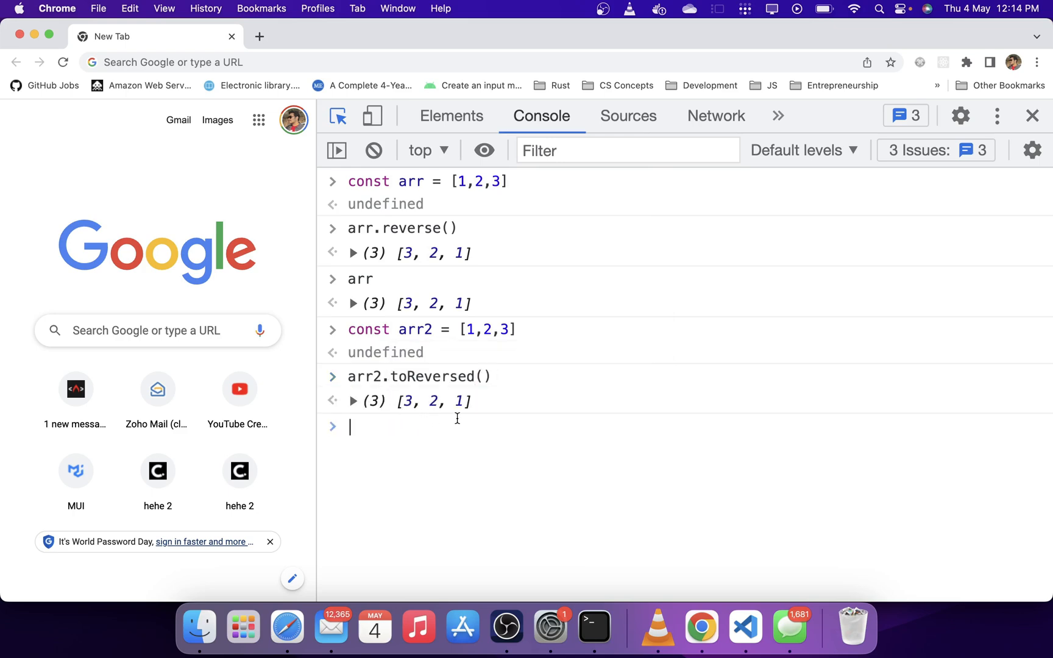
text(arr2)
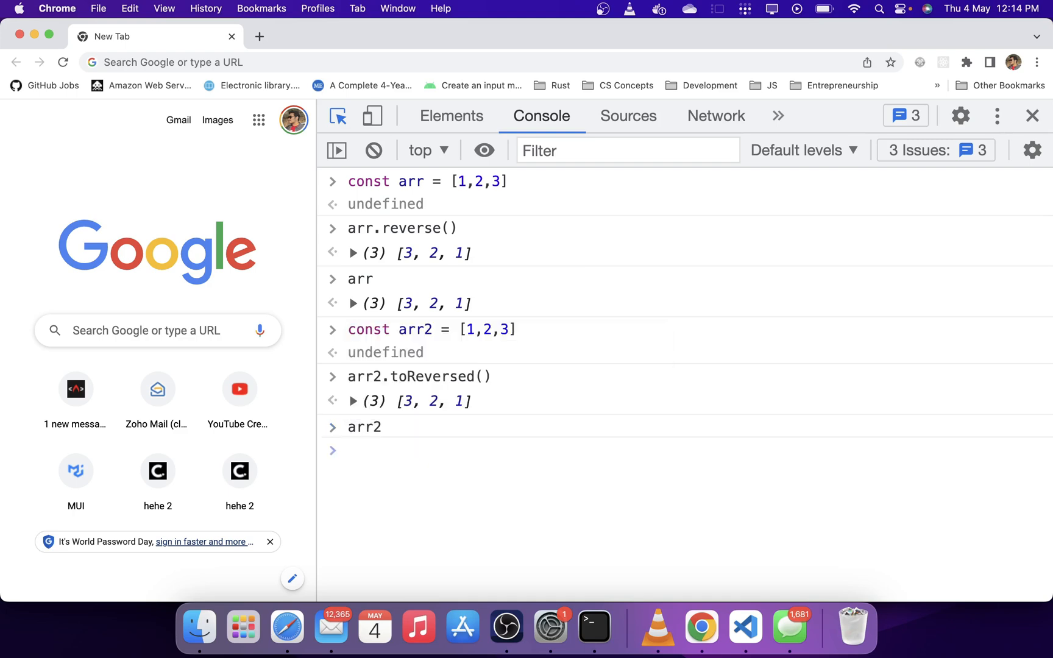
Run arr2.toSorted with both comparators and confirm arr2 is unchanged.
text(a)
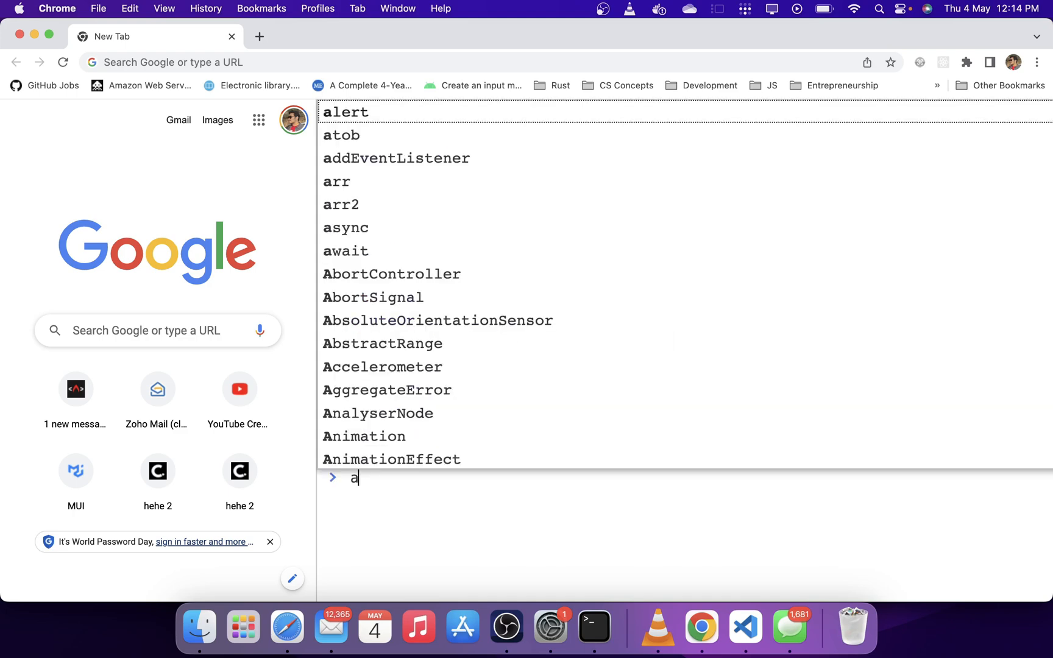
text(rr2.toSorted((a,)
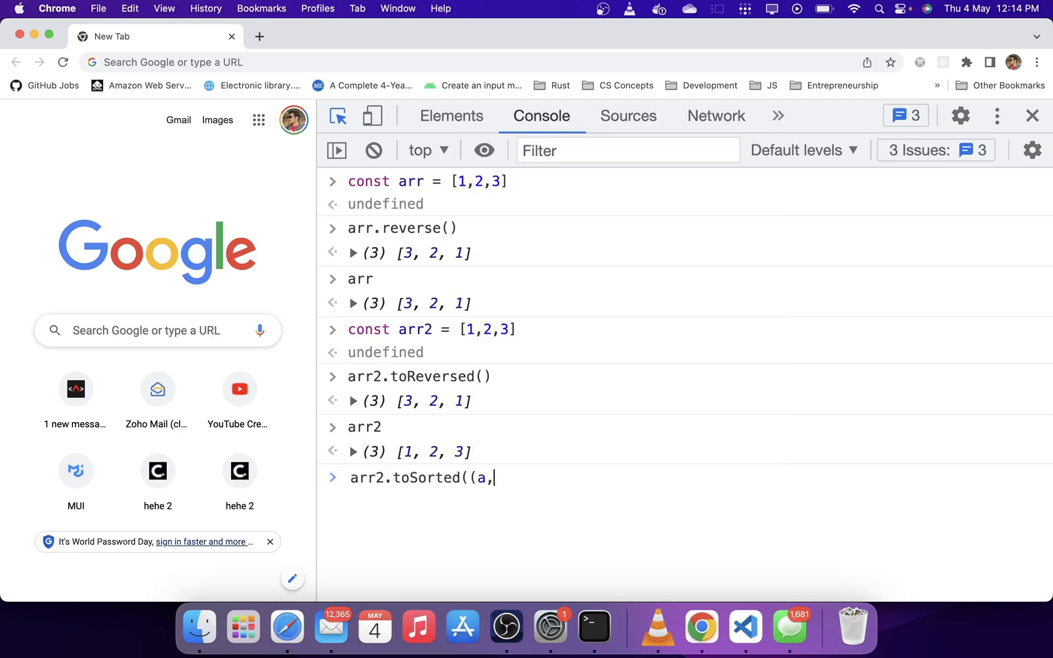
text(b) => a-b))
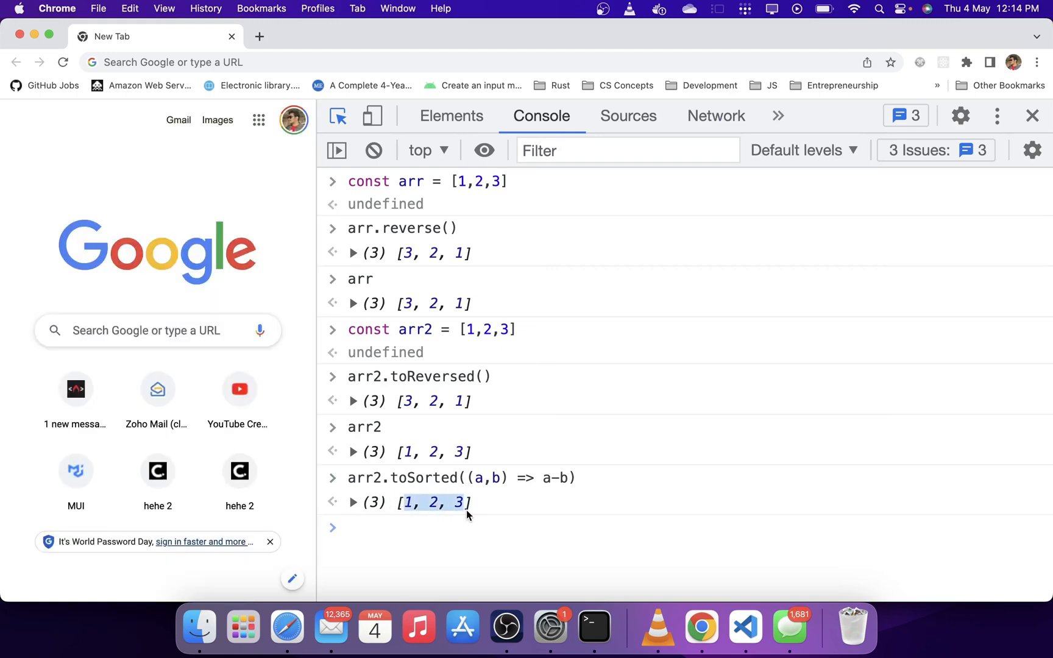
text(arr2)
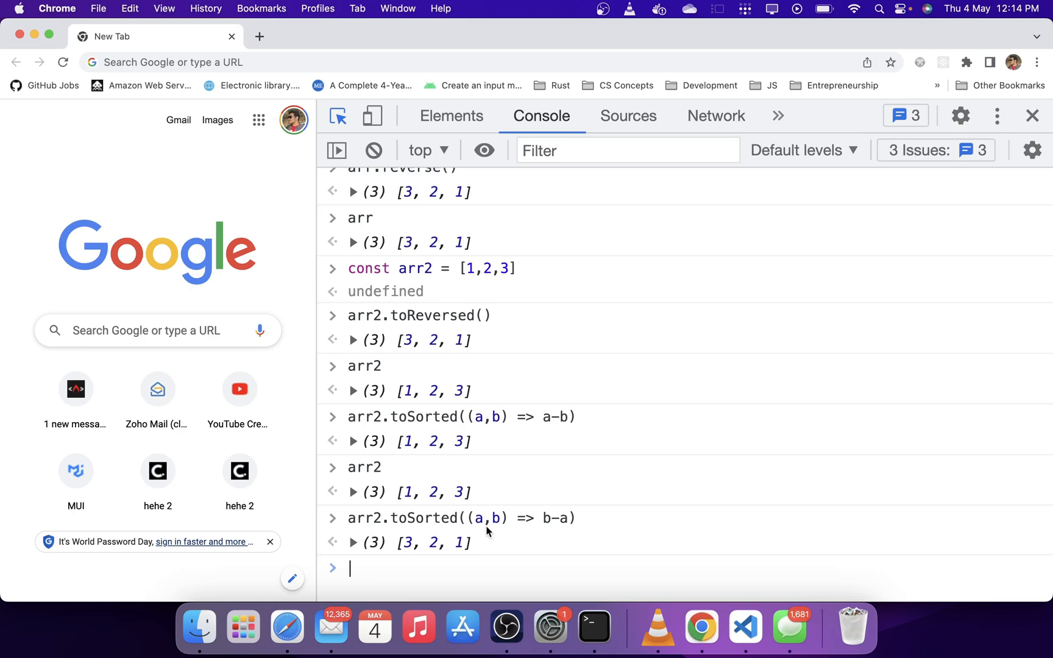
text(arr2)
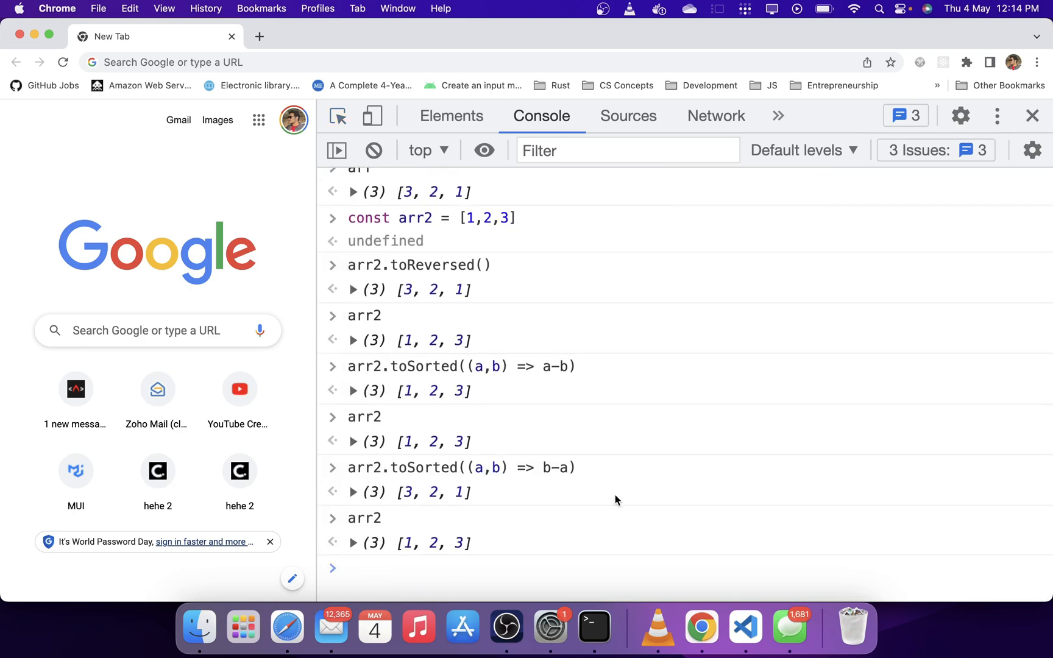
Run arr2.toSpliced(0, 1), returning [2, 3].
text(arr2.toSpliced()
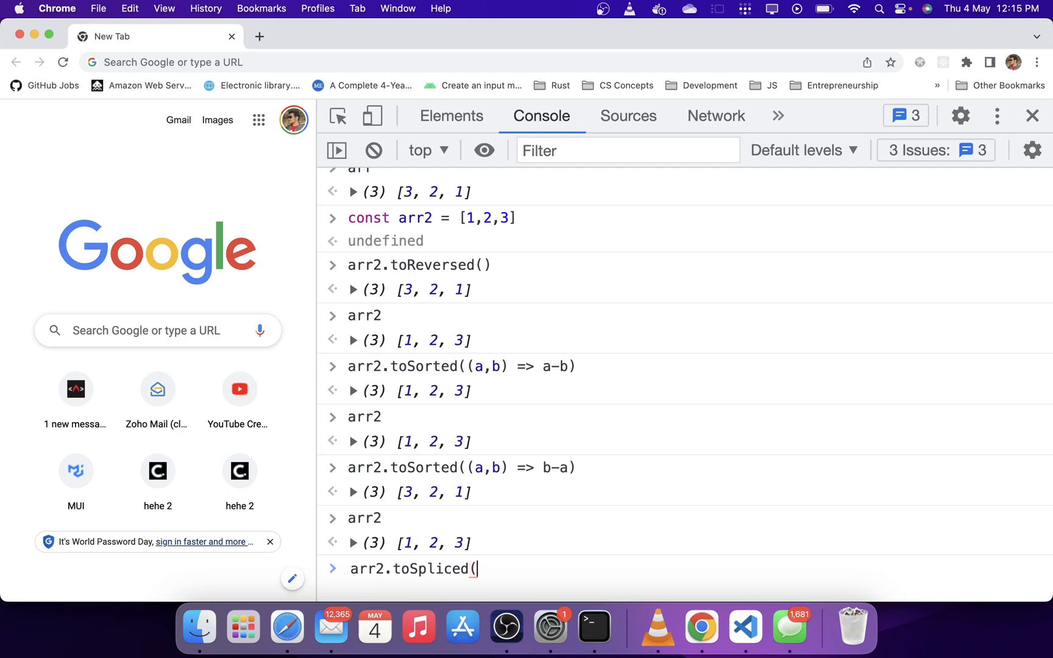
text(0)
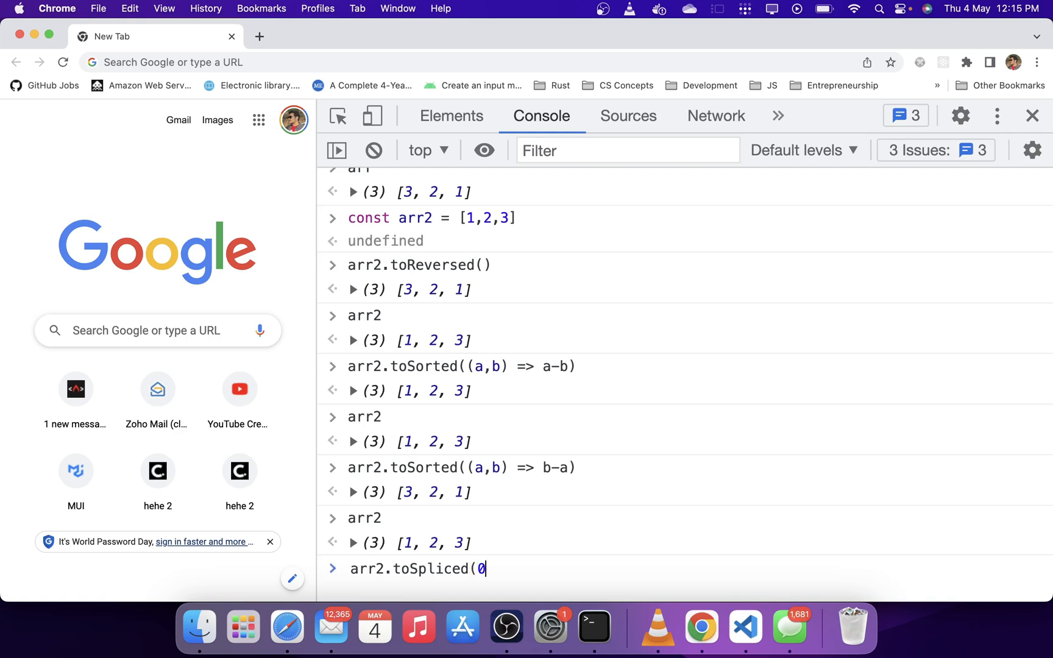
text(, 1))
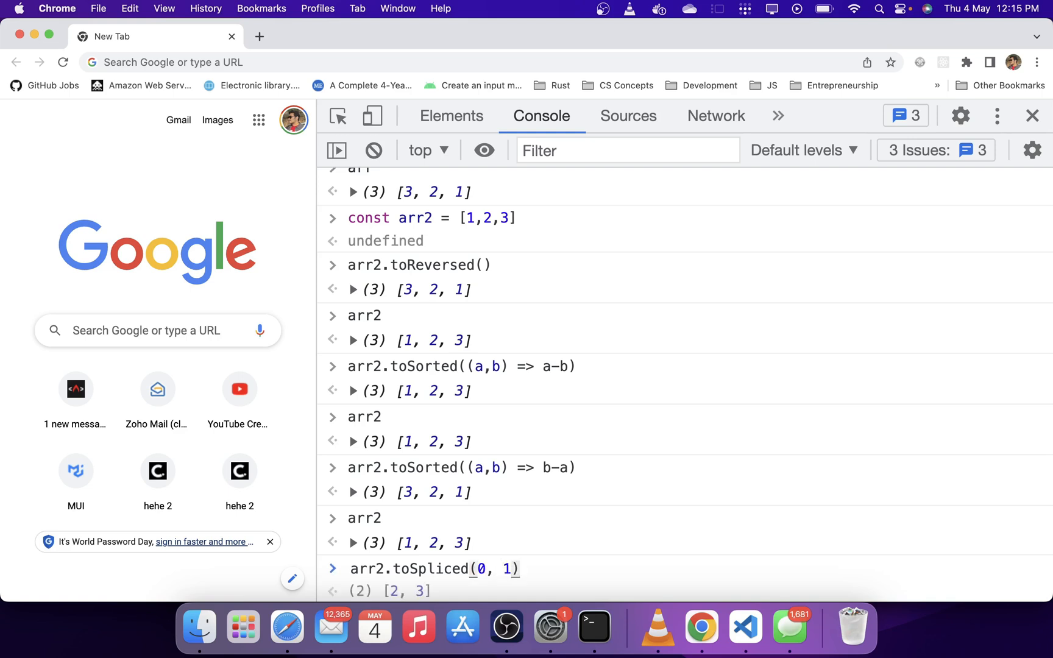
key(Enter)
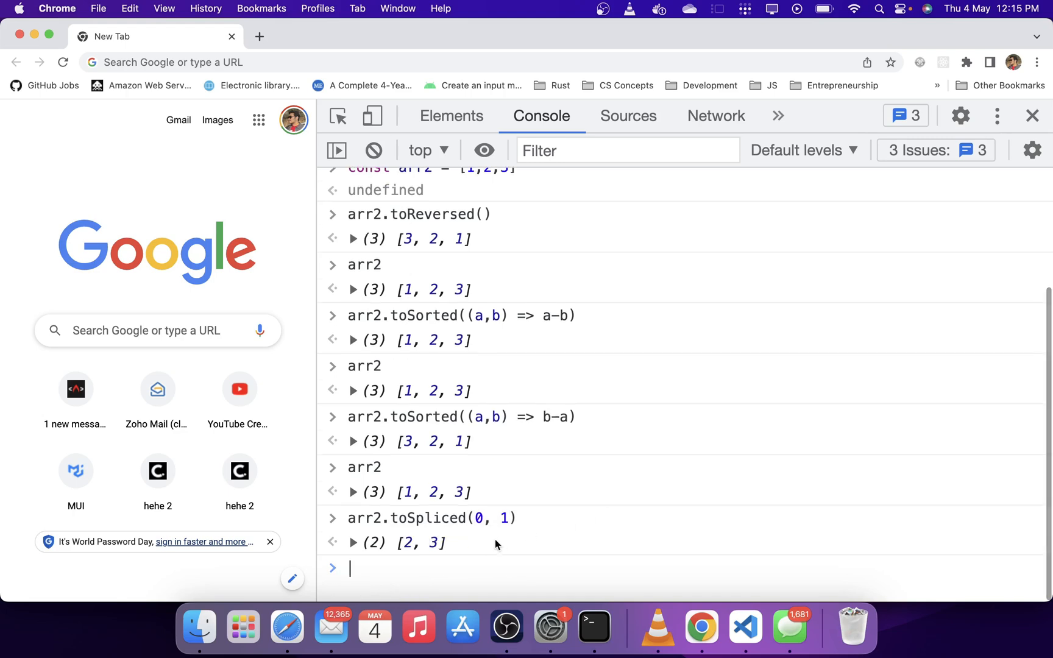
text(arr)
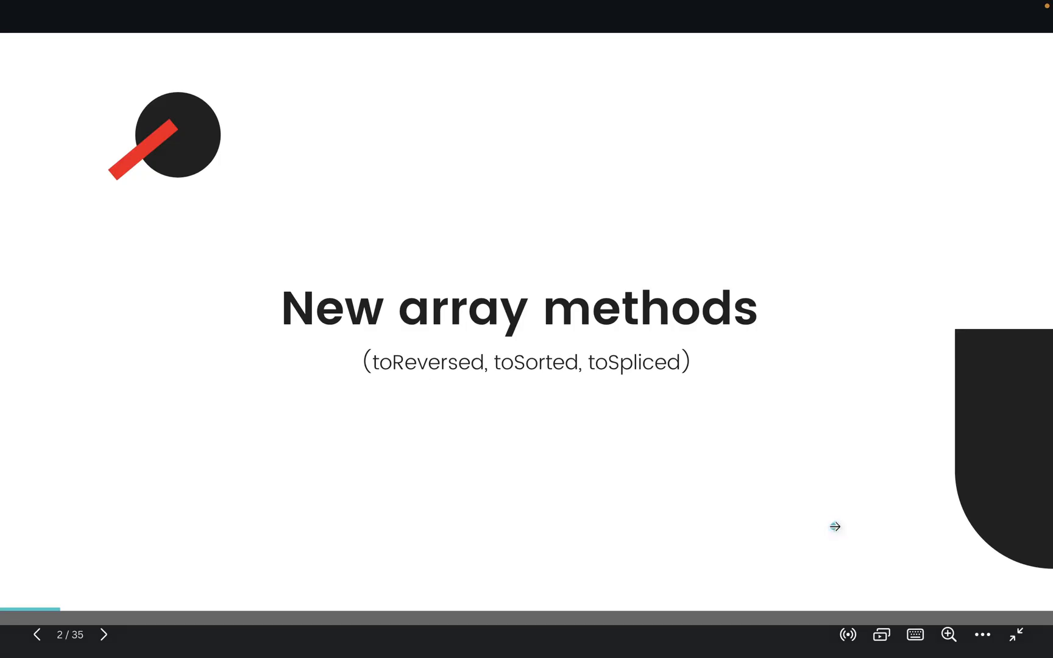
Show slide 2, 'New array methods', in the slideshow.
click(104, 635)
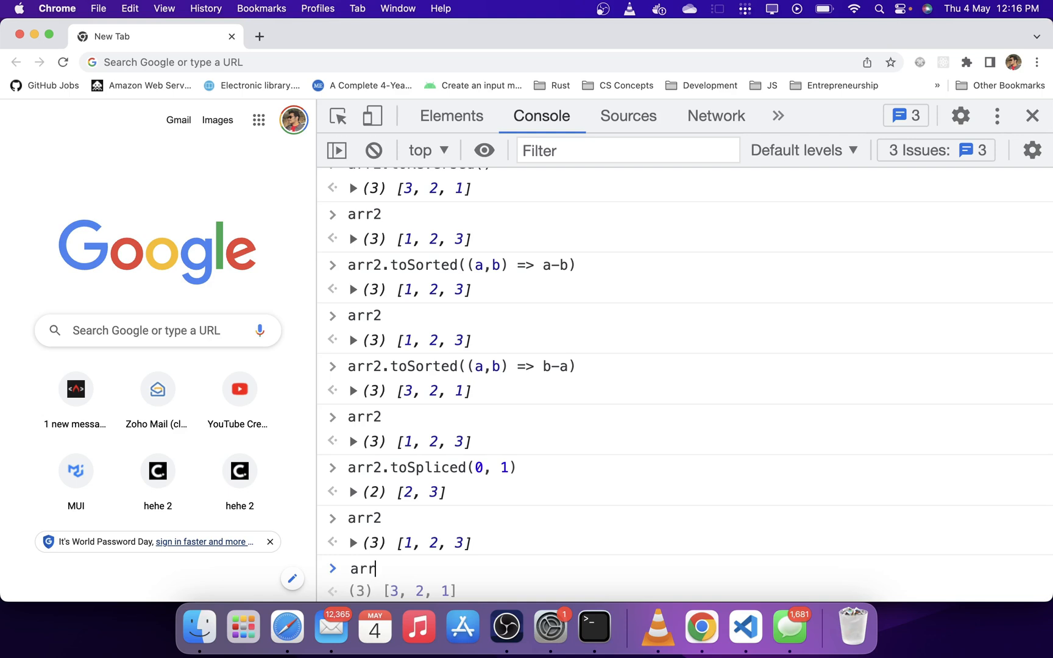
Show arr.findLast(x => x > 1) returning 2 and findLastIndex returning 1.
text(.findLast()
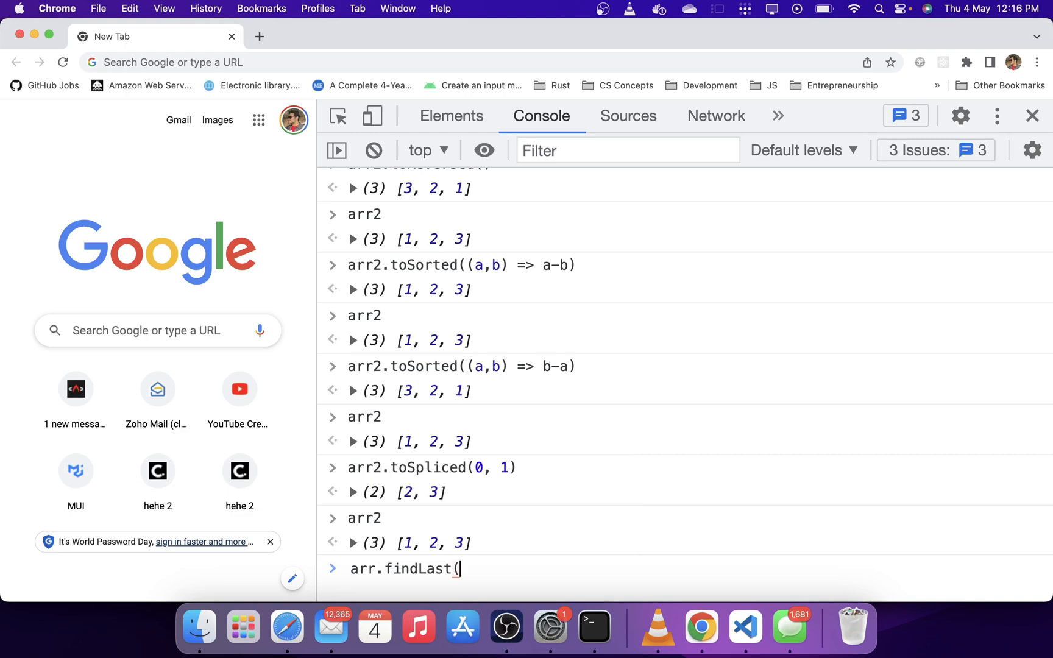
text(x =>)
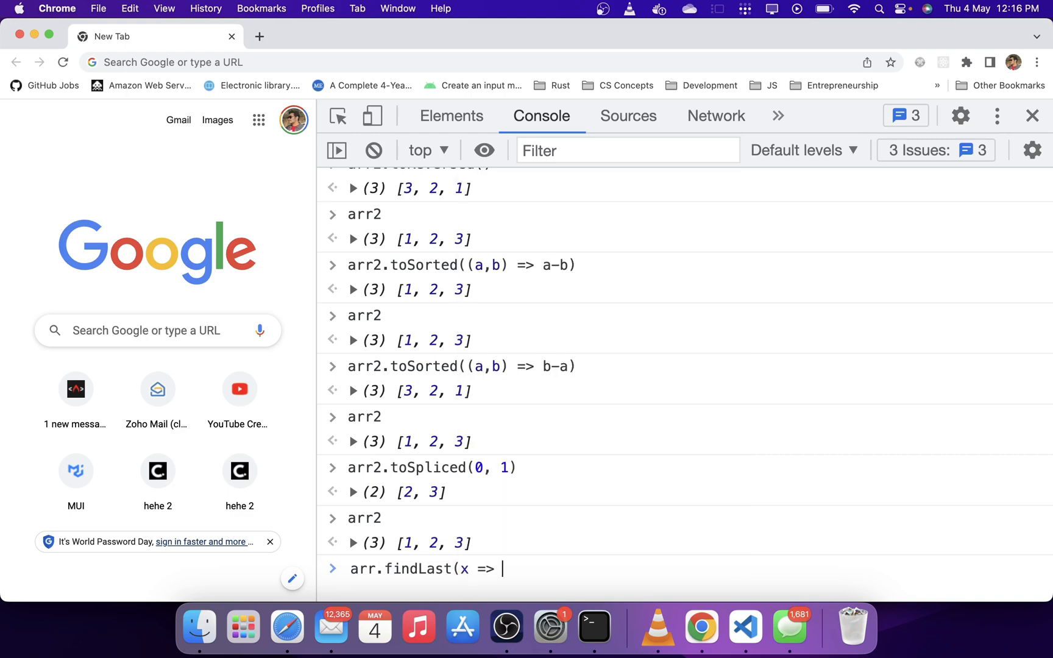
text(x)
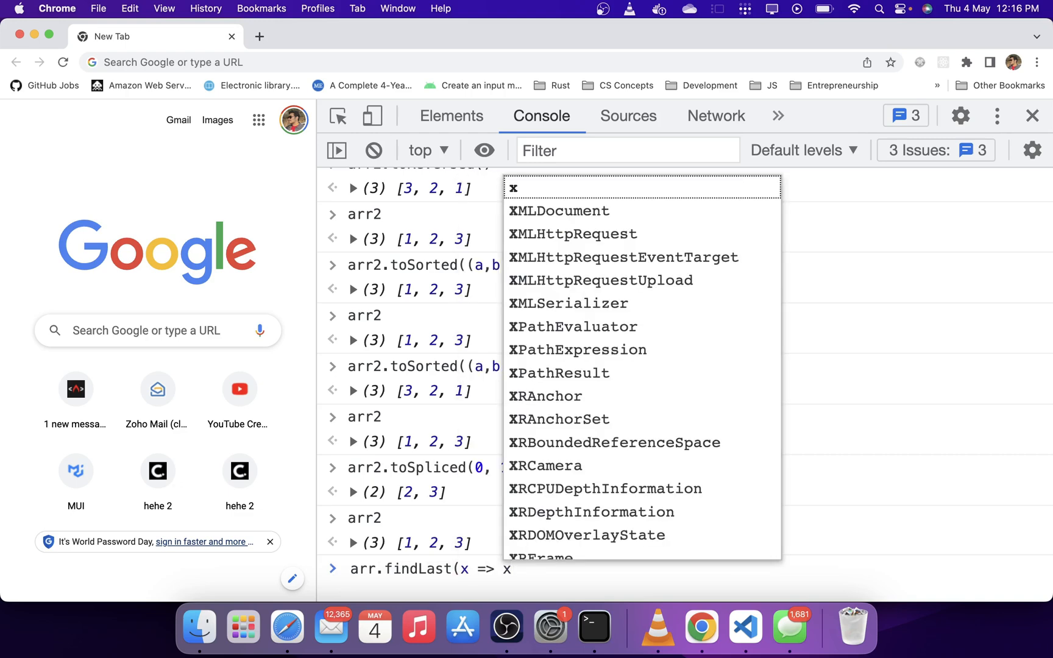
text(>)
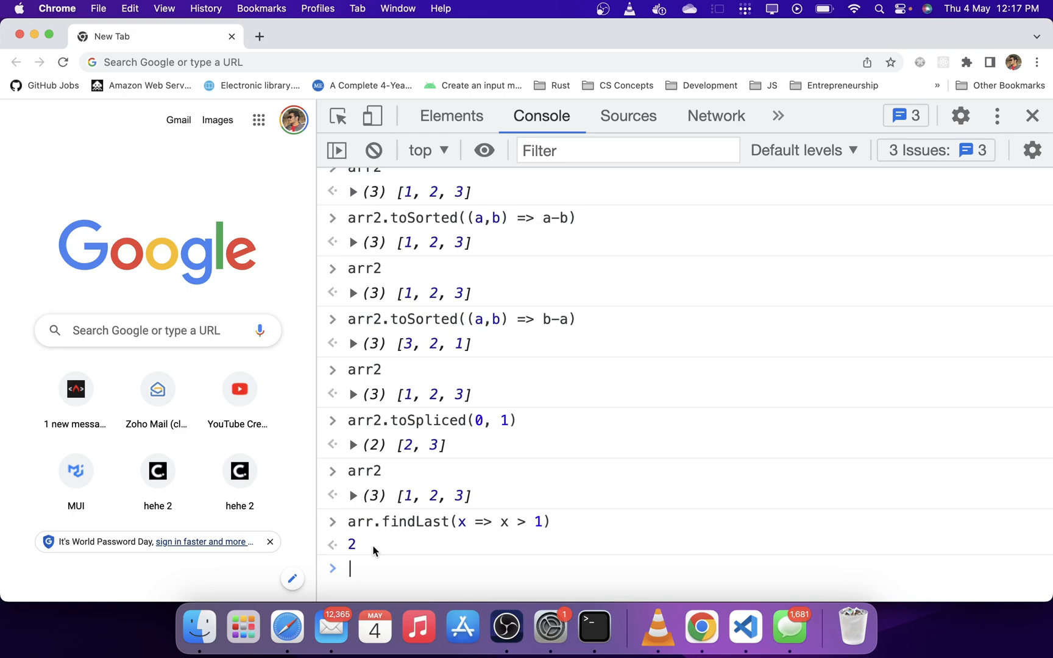
text(a)
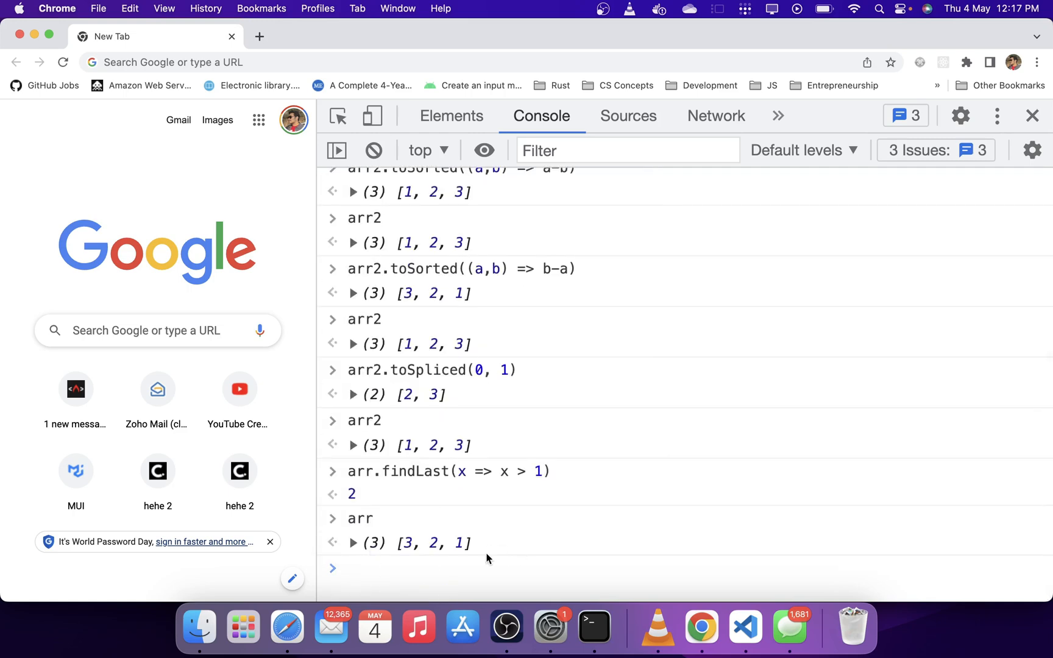
text(arr)
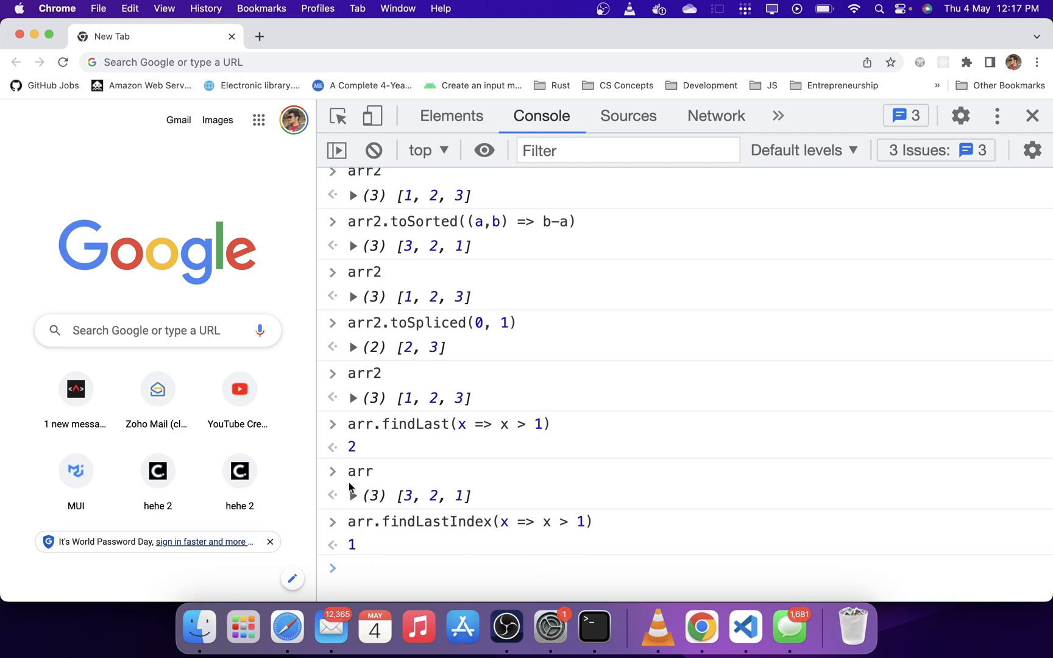
mouse_move(429, 508)
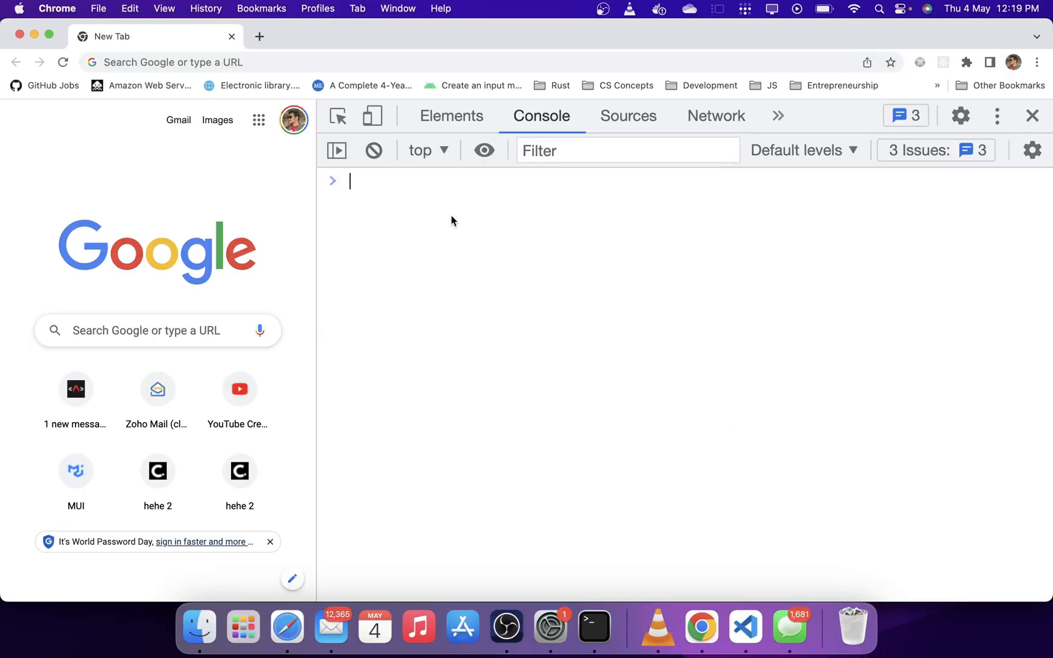
Create map = new WeakMap() and keyA = Symbol("version").
text(const map = new WeakMap()
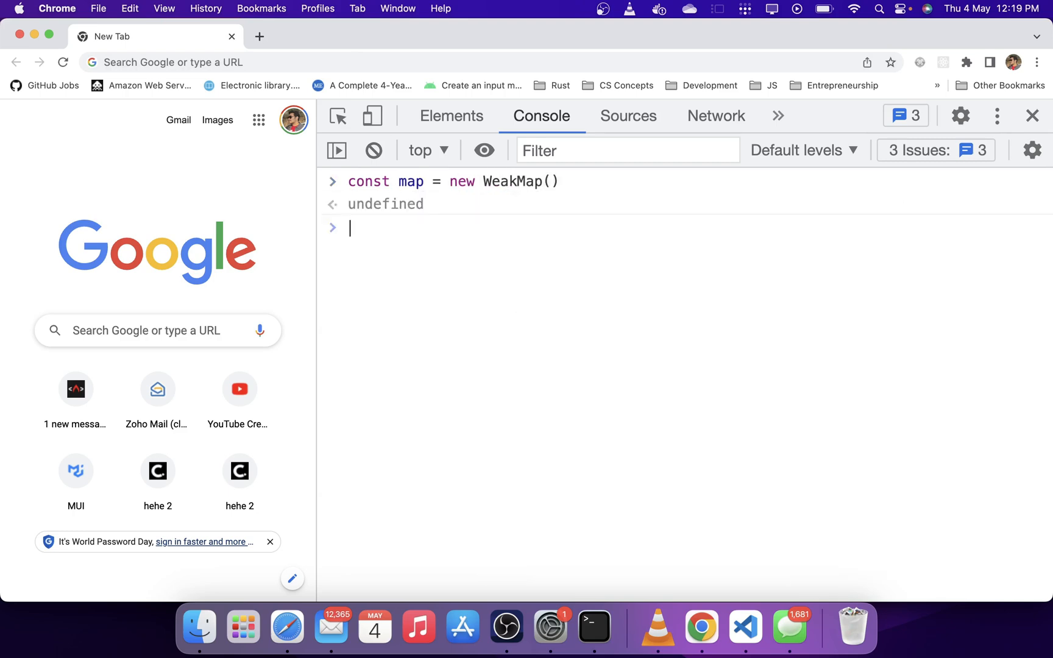
text(const keyA = Symbol(")
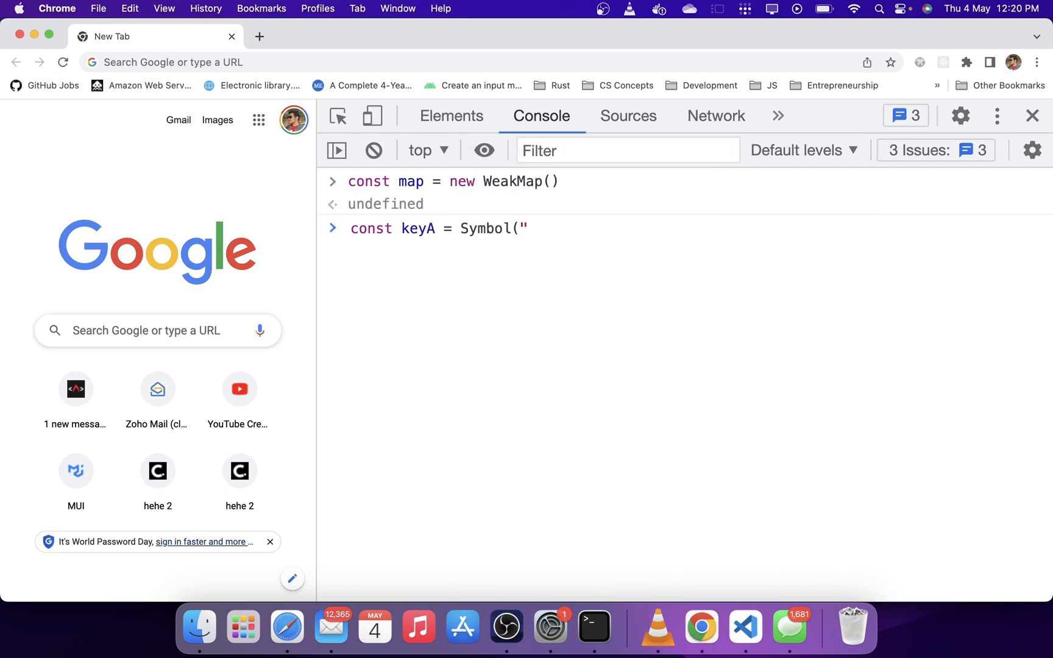
key(Enter)
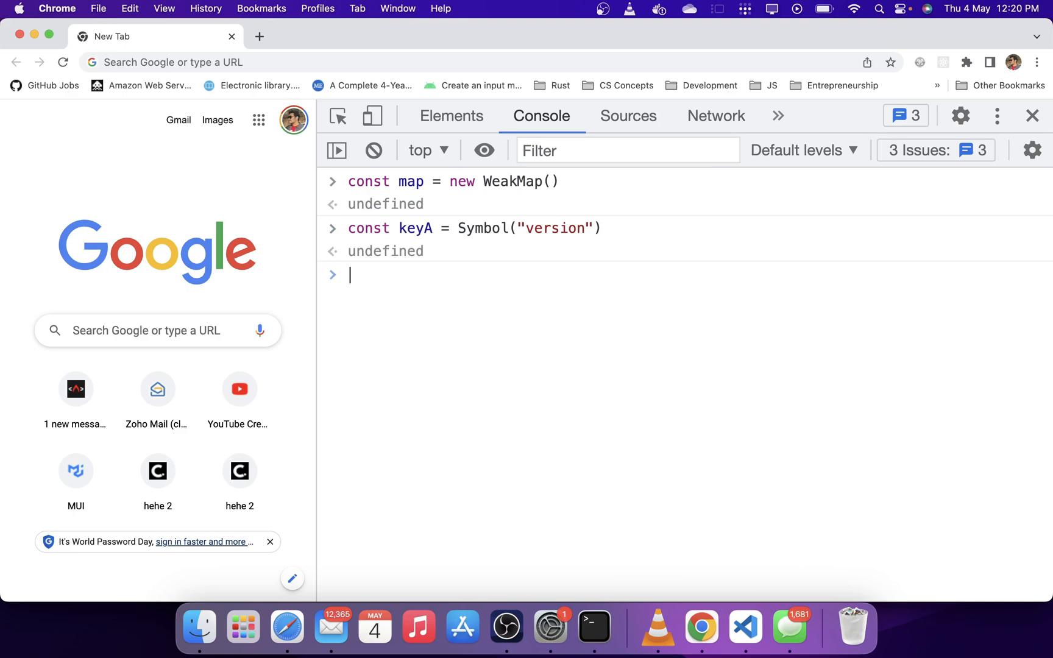
Store 'ES2023' under keyA with map.set and read it back with map.get(keyA).
text(map.set)
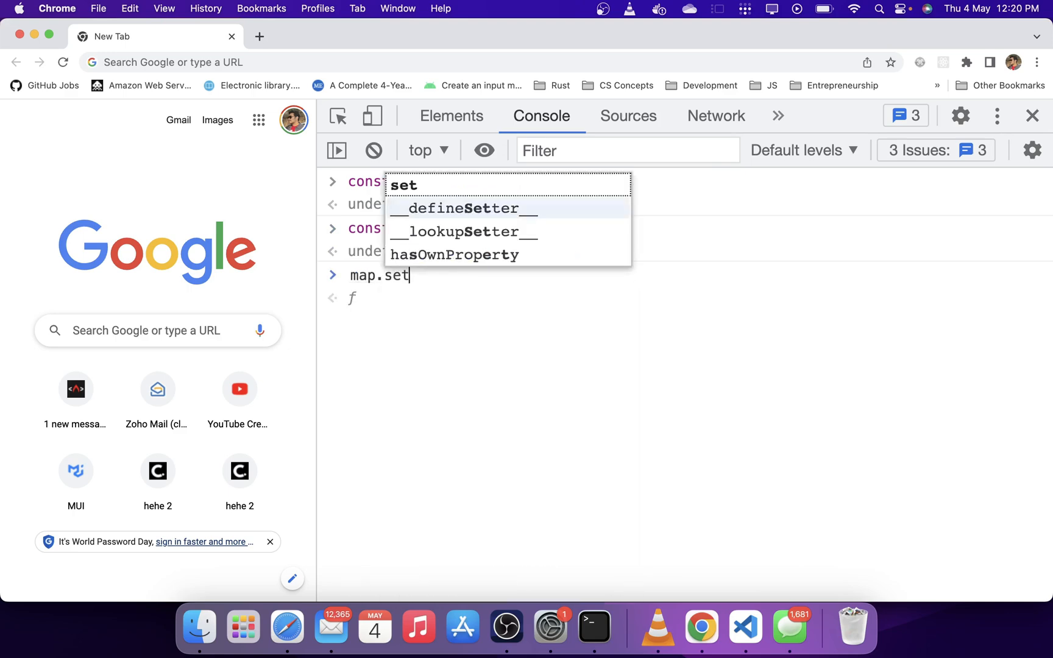
text((keyA,)
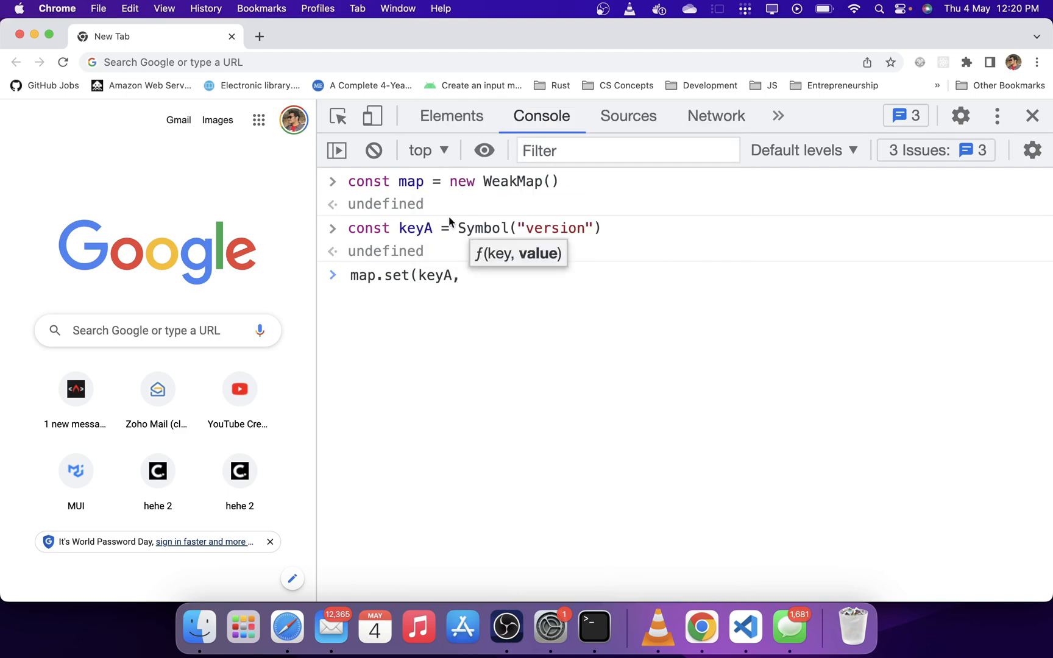
text("ES2023)
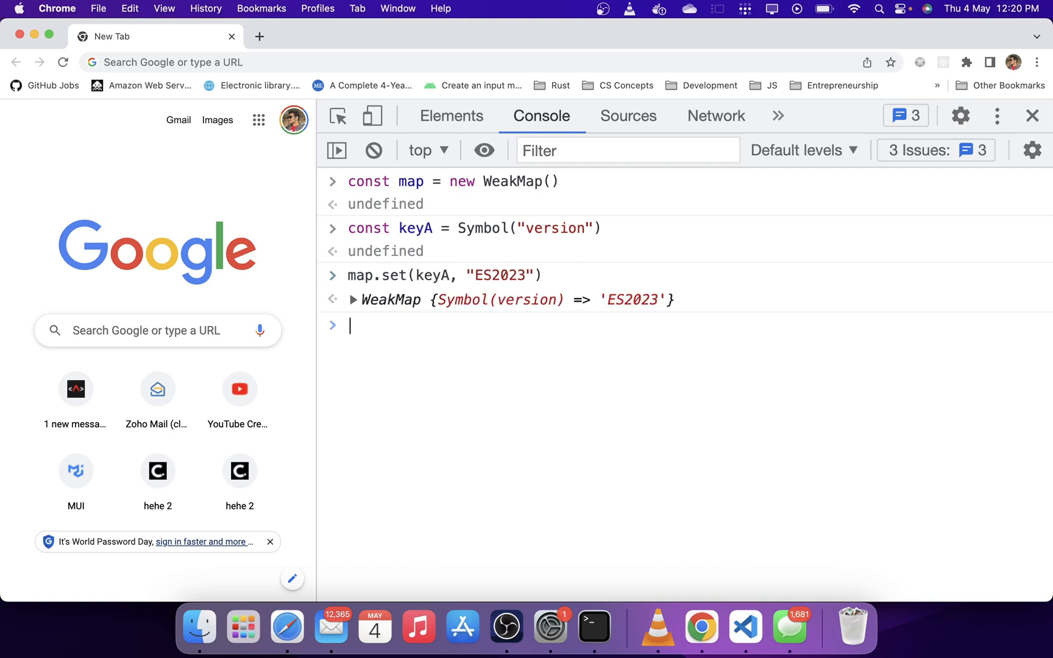
text(map)
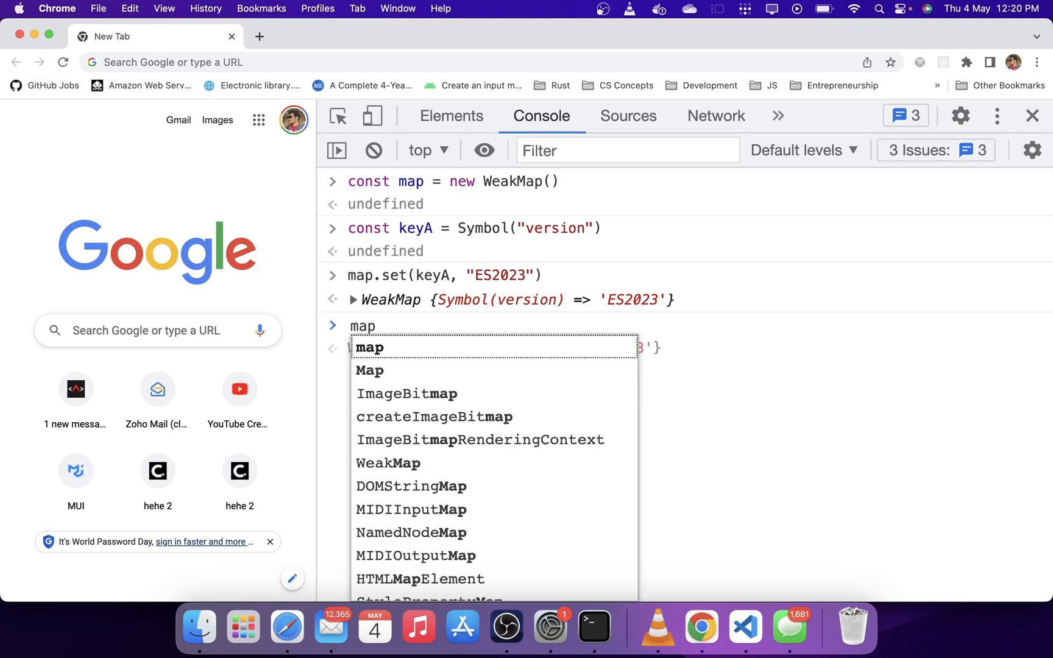
text(.get(keyA)
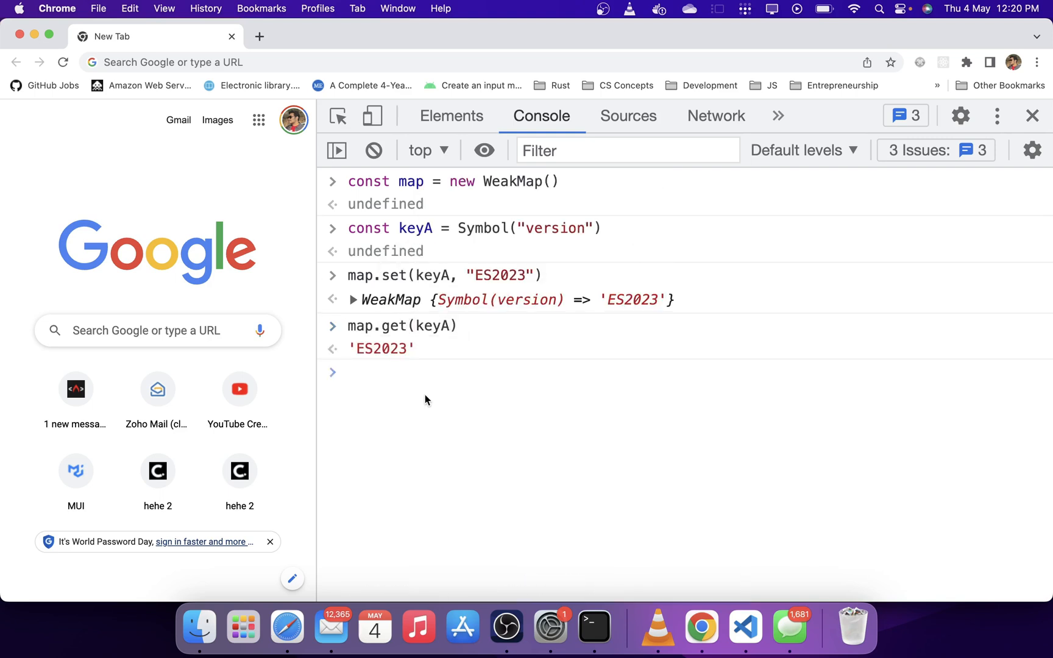
click(403, 373)
text(const keyB = Symbol)
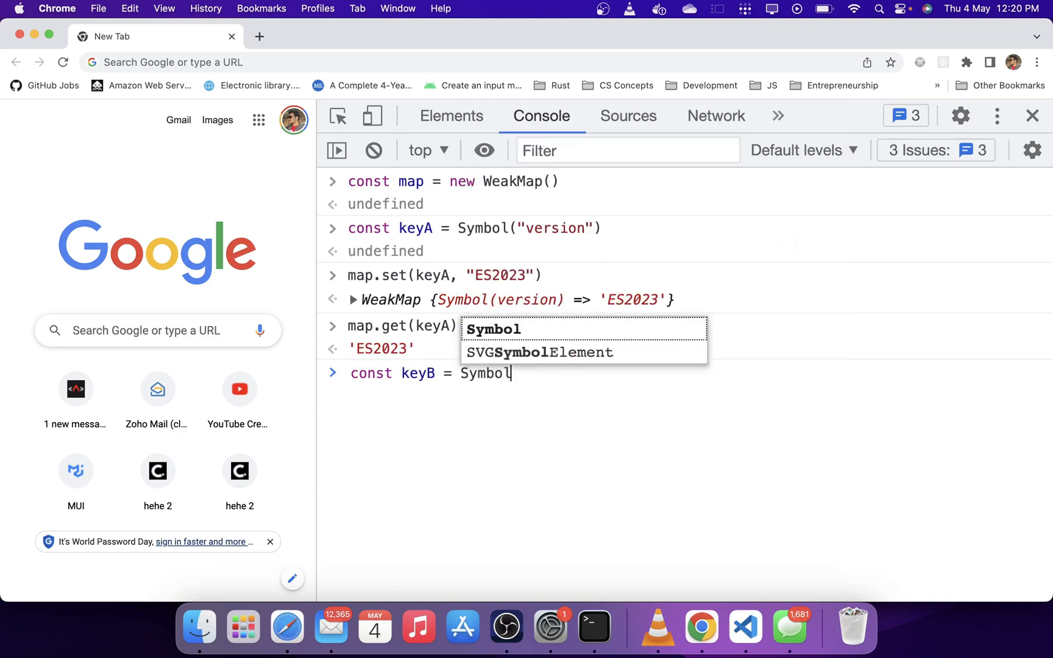
Create keyB = Symbol("version"), show keyB === keyA is false and map.get(keyB) is undefined.
text(("version"))
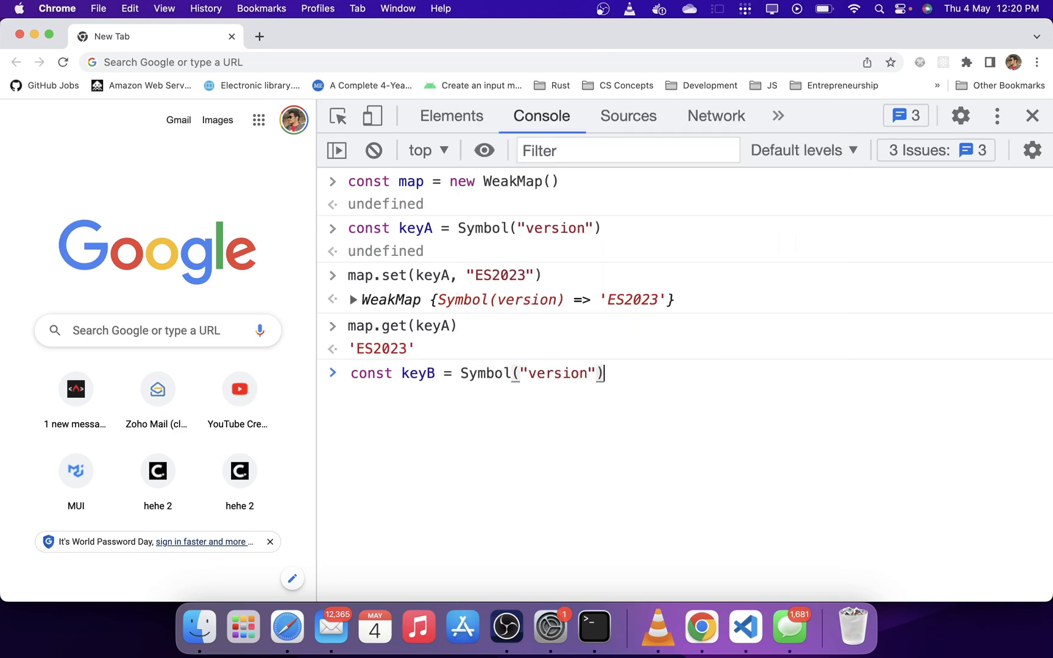
key(Enter)
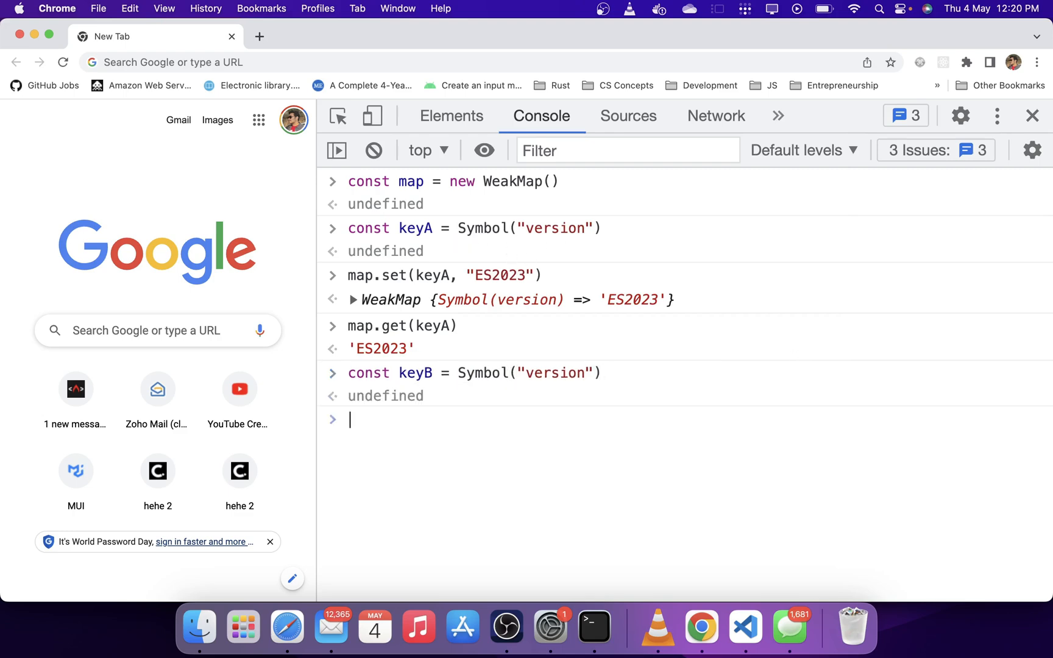
text(keyB ===)
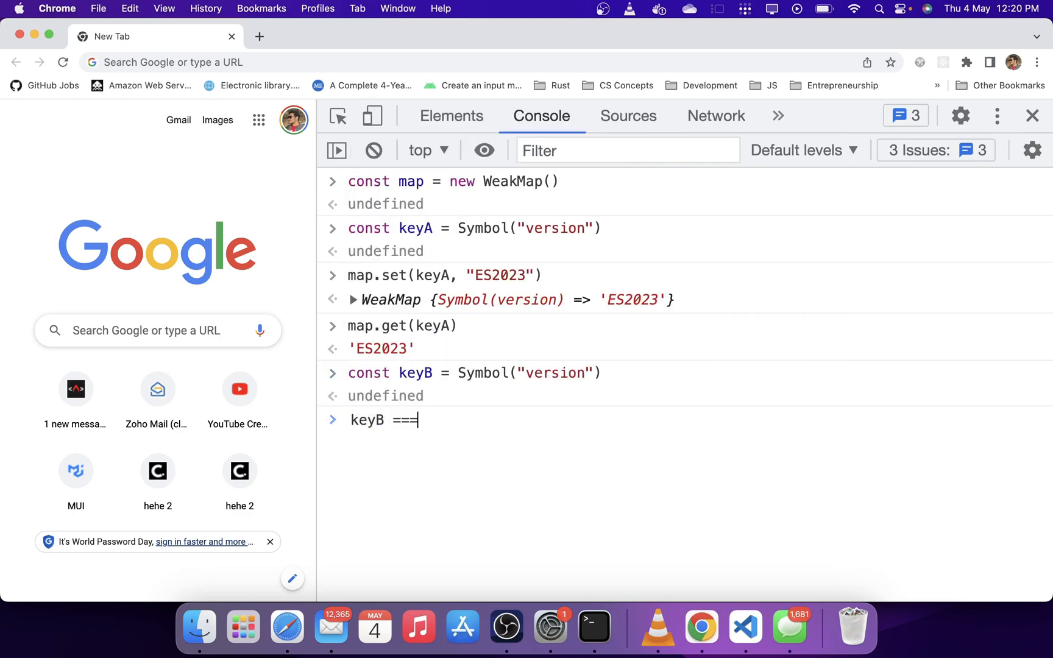
key(Enter)
text(map.)
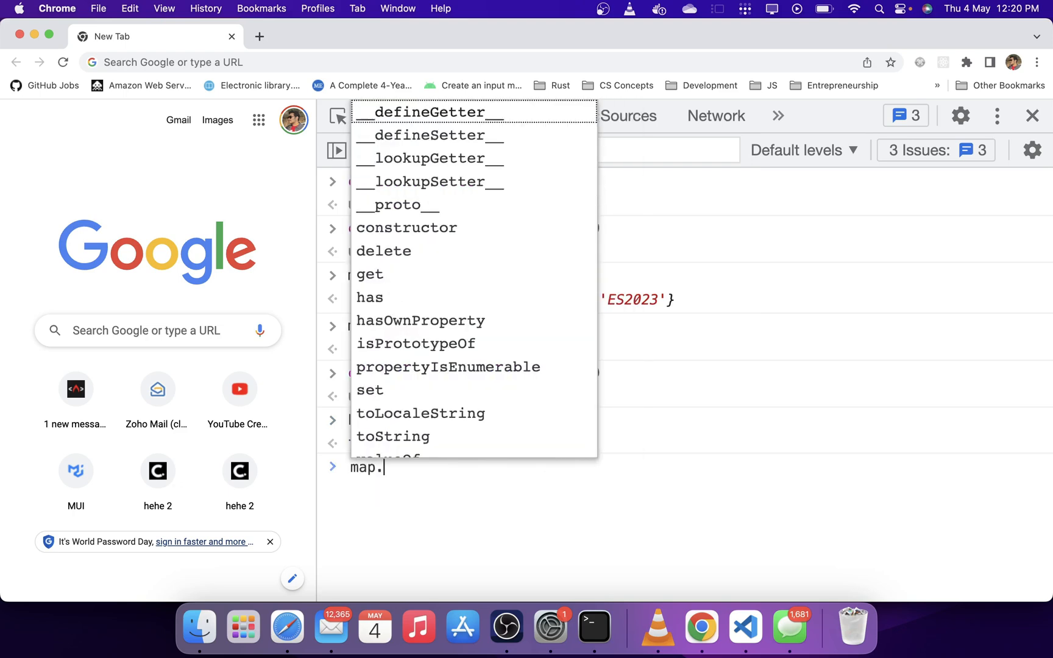
text(get(keyB)
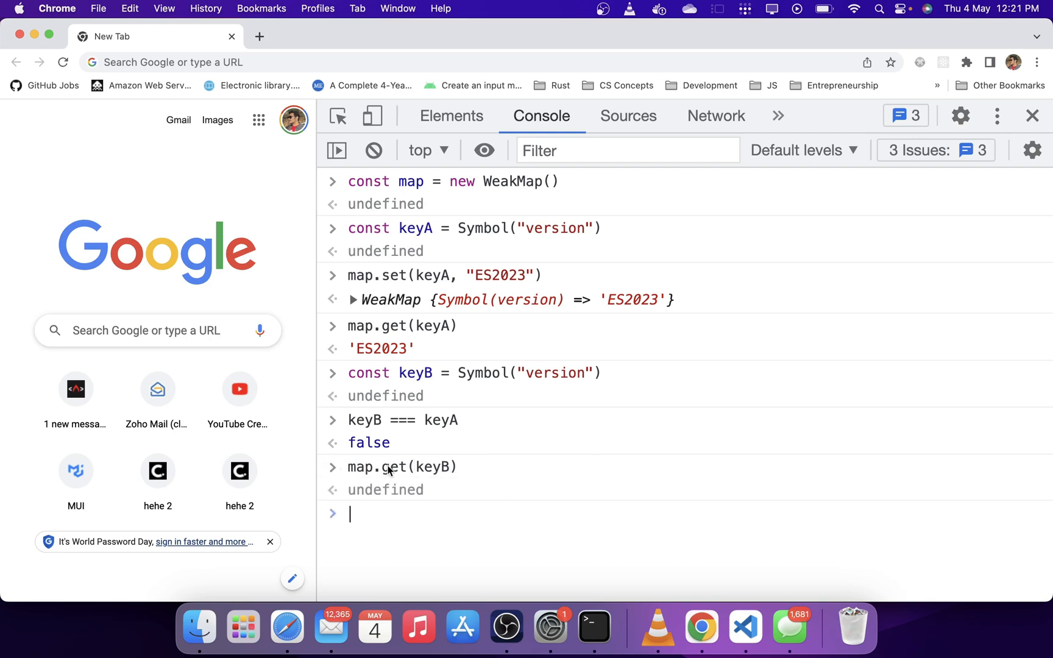
mouse_move(456, 489)
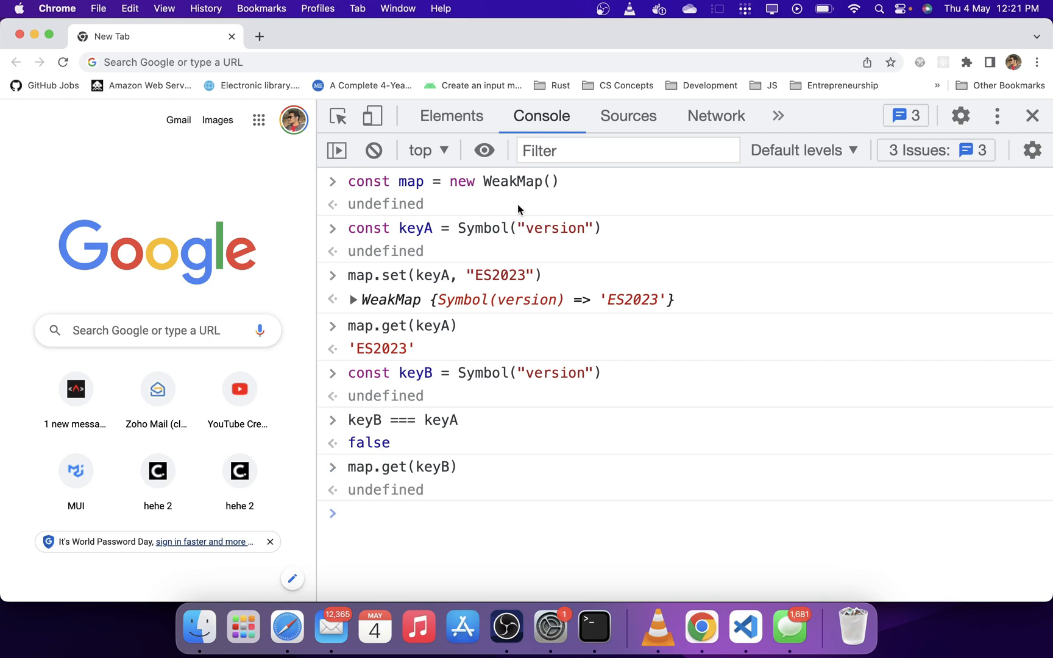
mouse_move(651, 351)
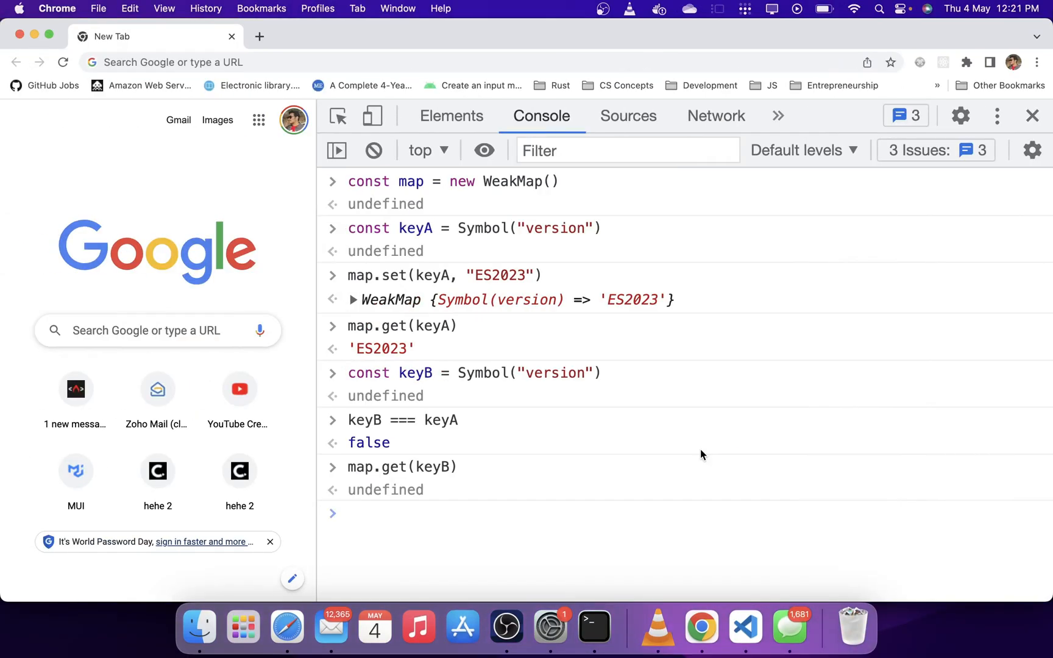
Enter #!/usr/bin/env node, highlight it for emphasis, and see it evaluate to undefined.
text(#!/)
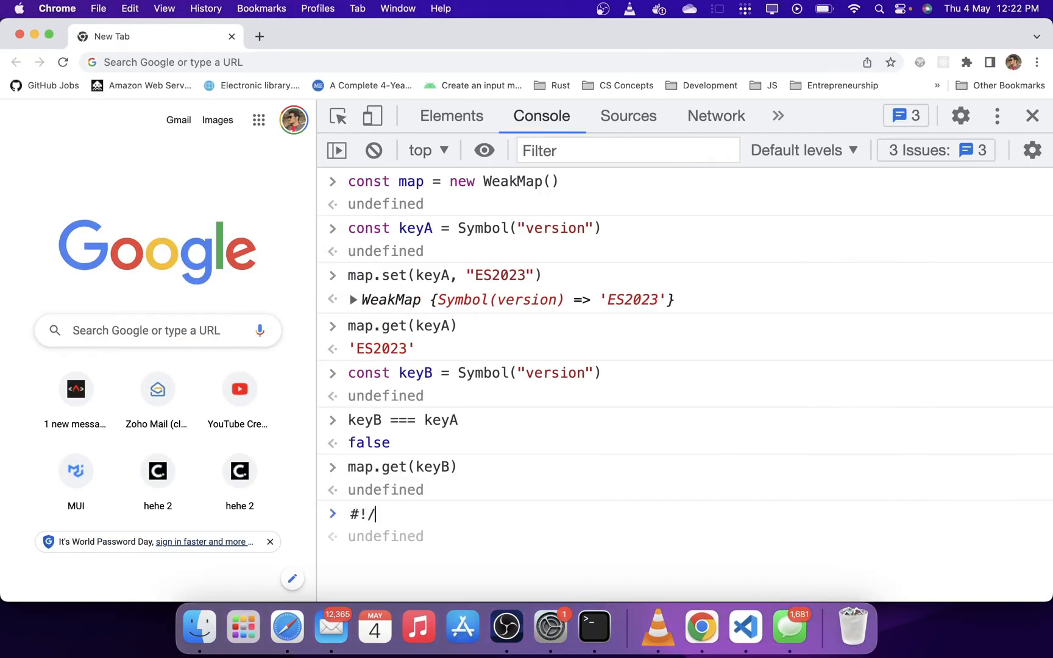
text(usr/bin/e)
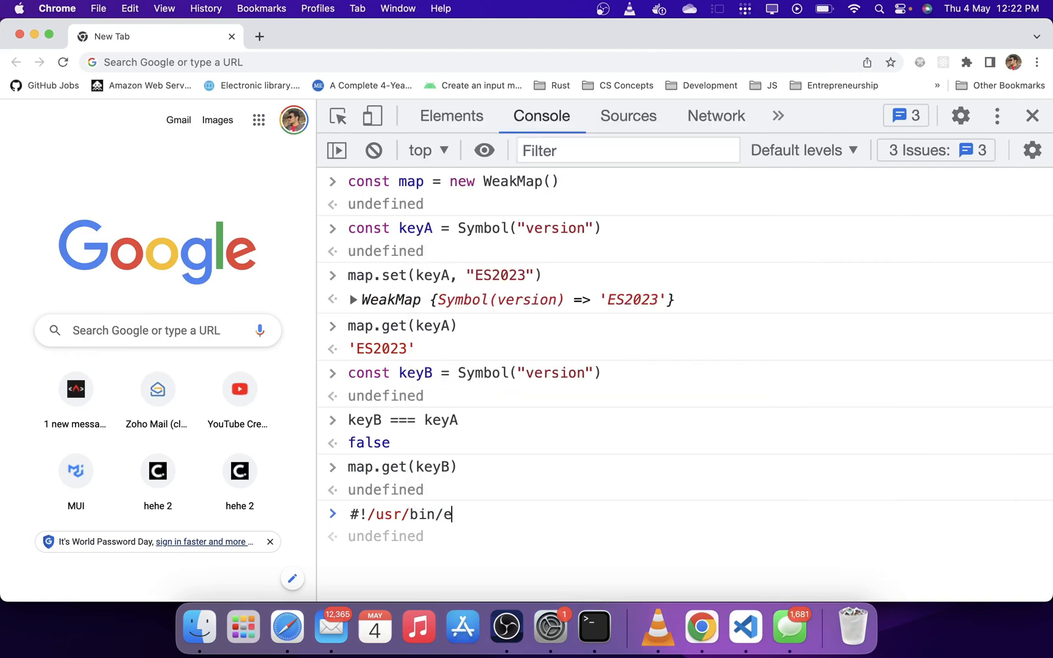
text(nv node)
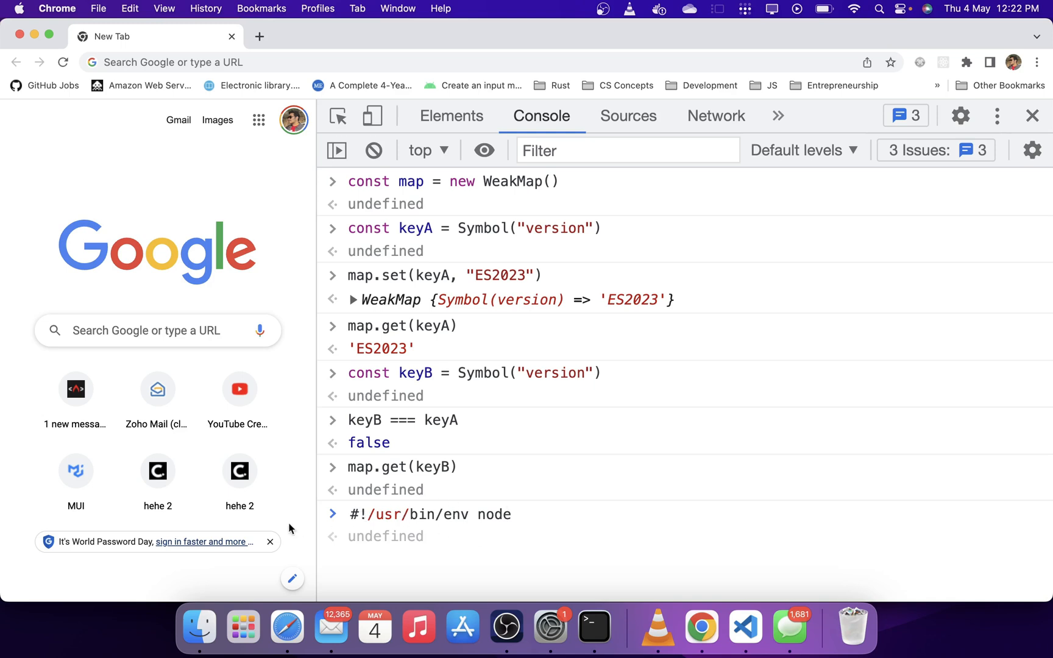
click(512, 515)
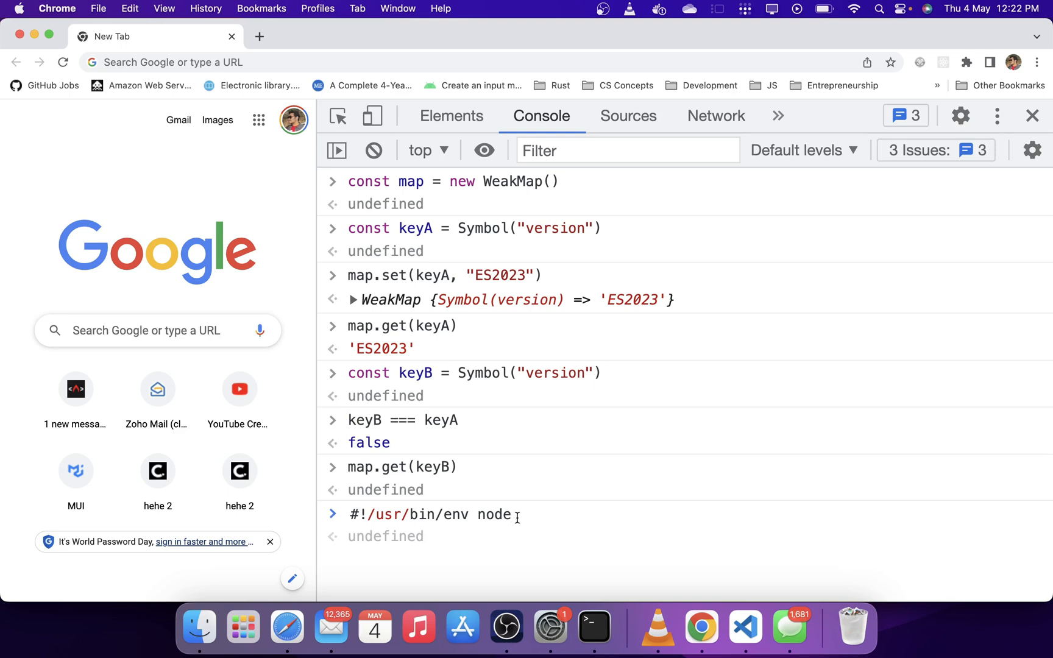
double_click(429, 515)
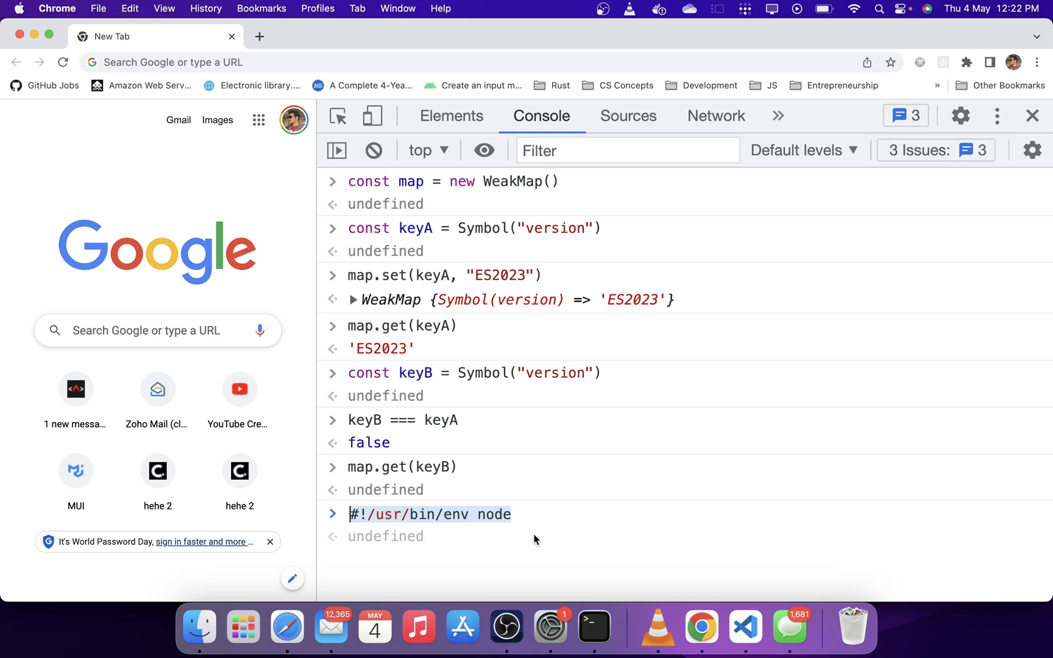
mouse_move(519, 540)
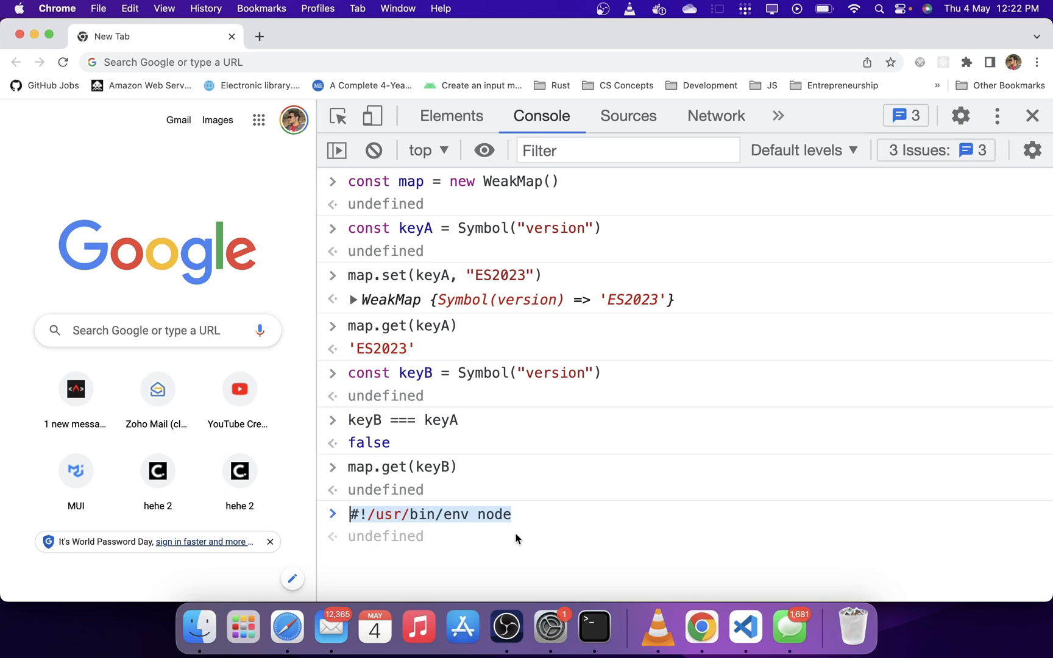
mouse_move(489, 522)
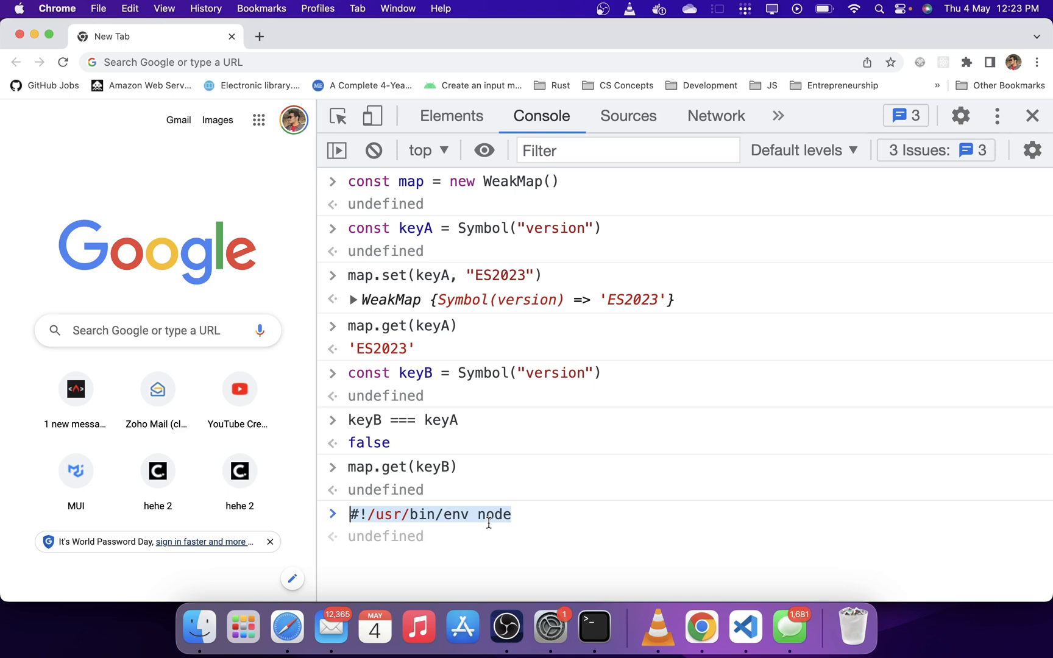
mouse_move(400, 530)
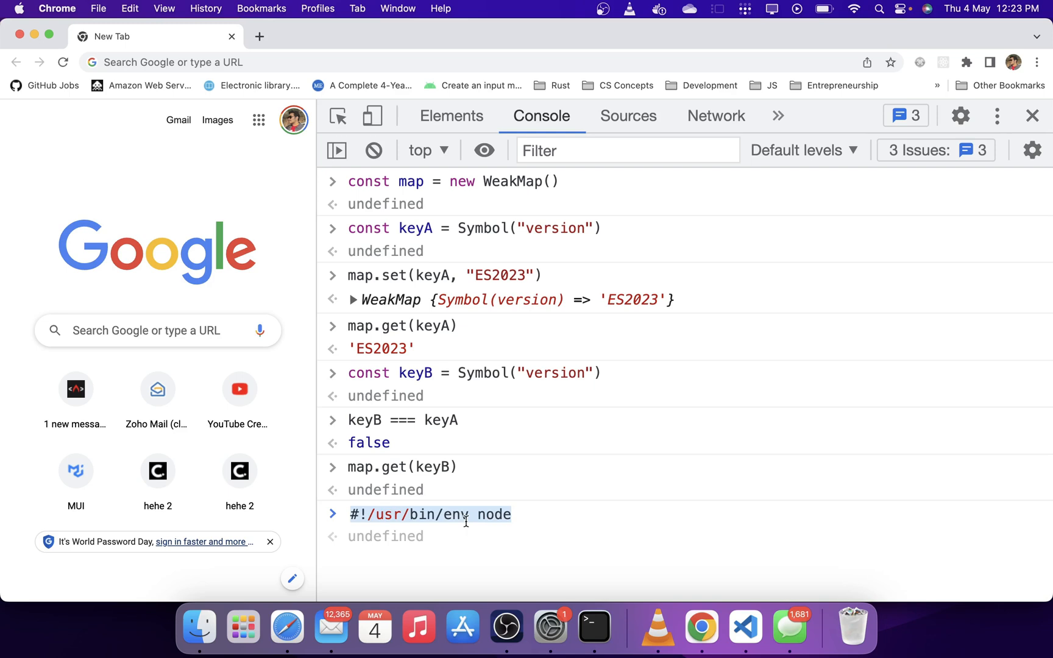
click(535, 518)
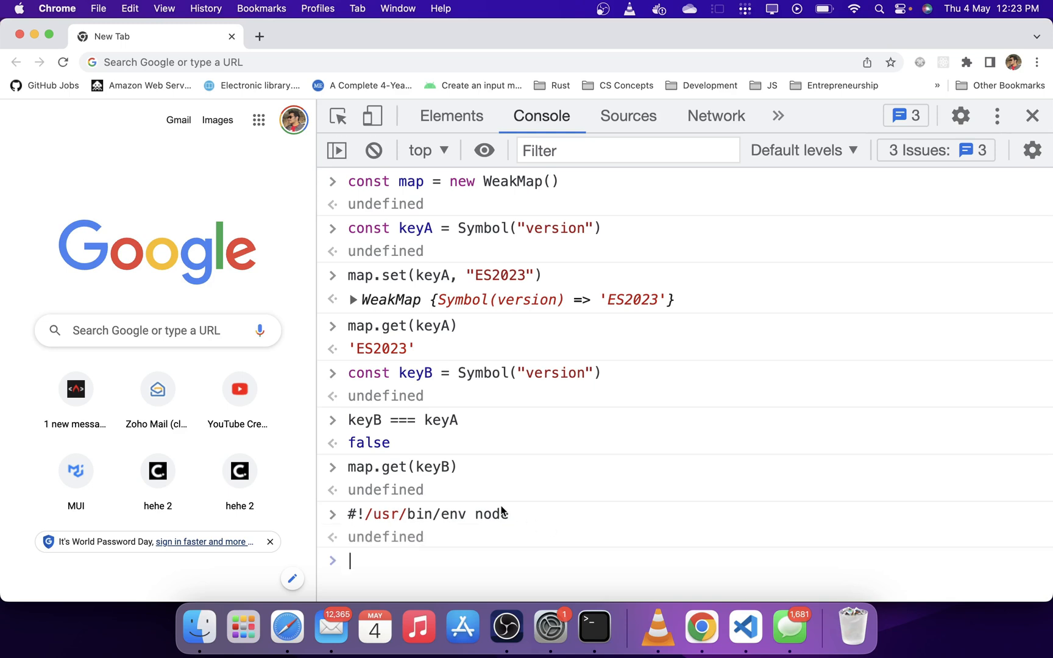
mouse_move(287, 626)
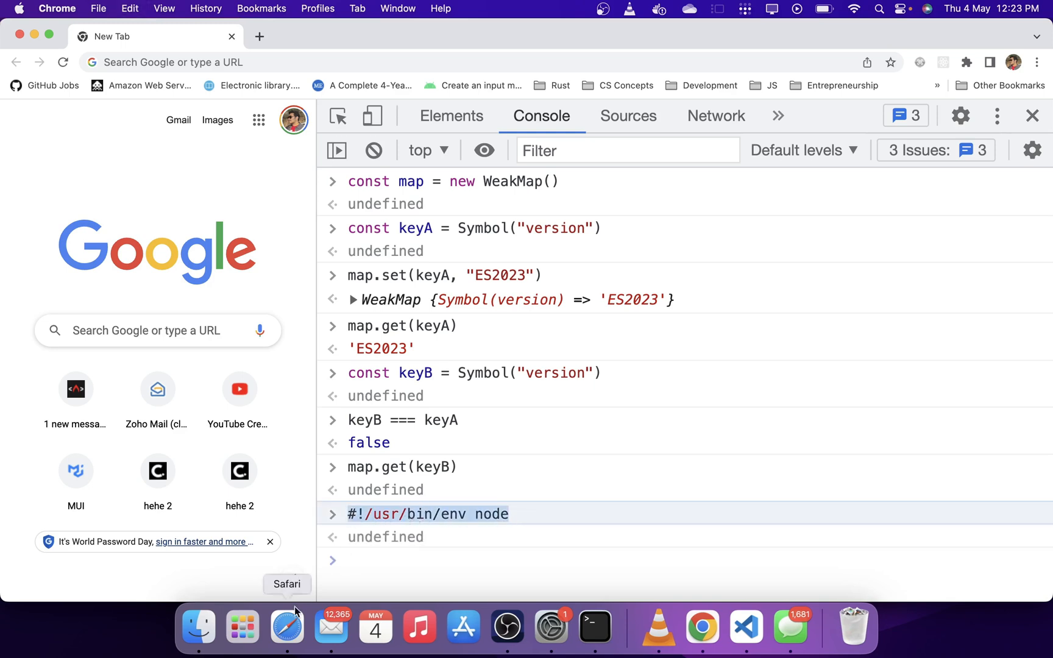
Search Google for core-js in a new tab and open the npmjs.com core-js result.
click(286, 627)
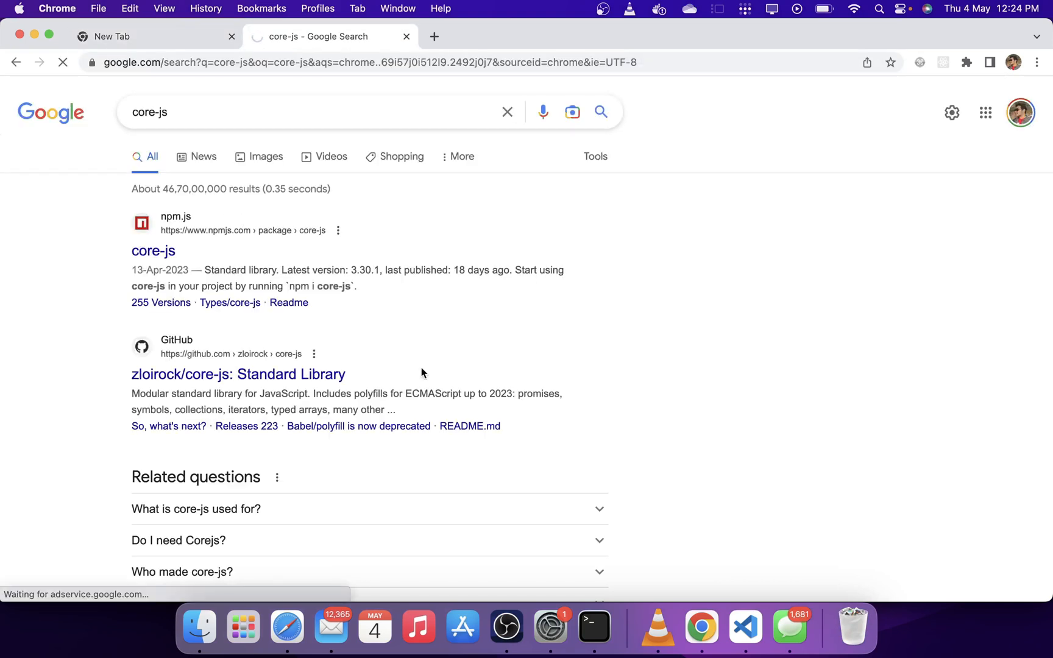
click(153, 250)
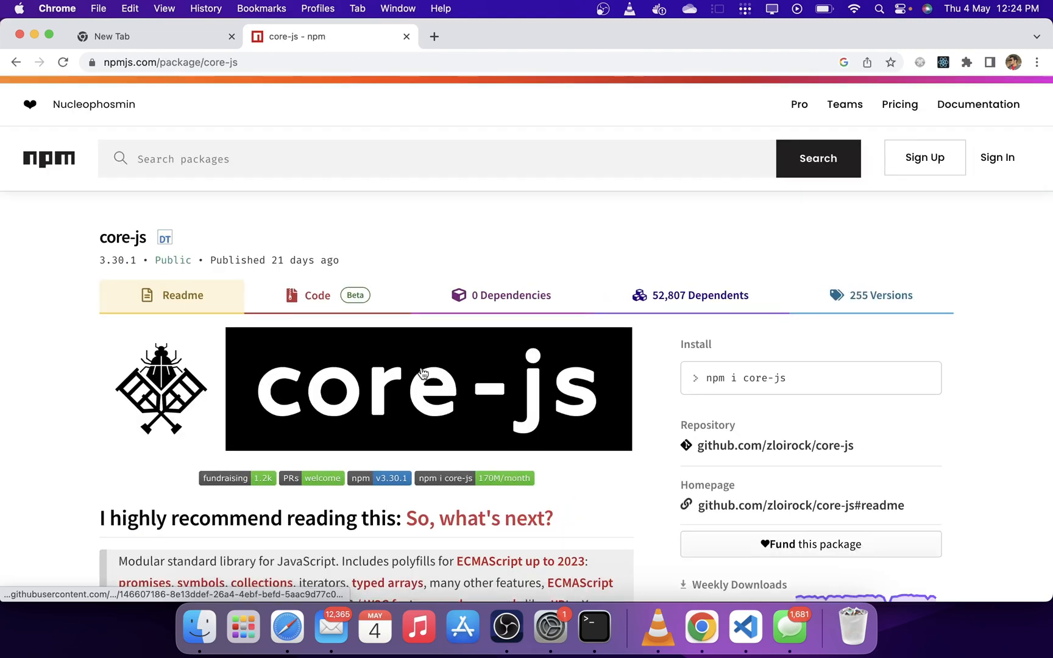
mouse_move(565, 478)
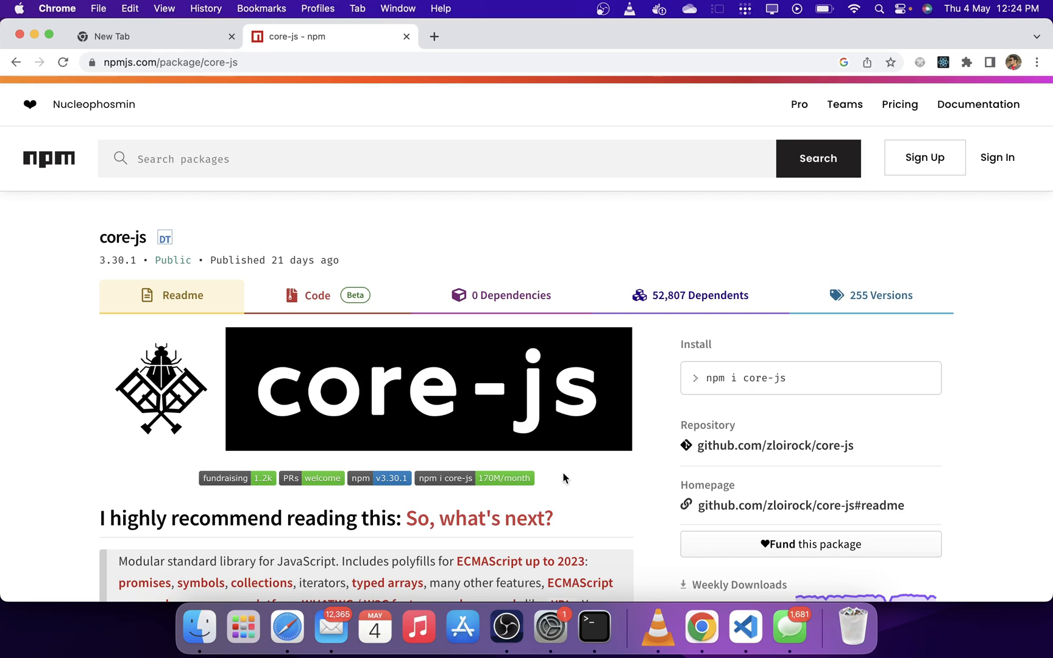
mouse_move(478, 519)
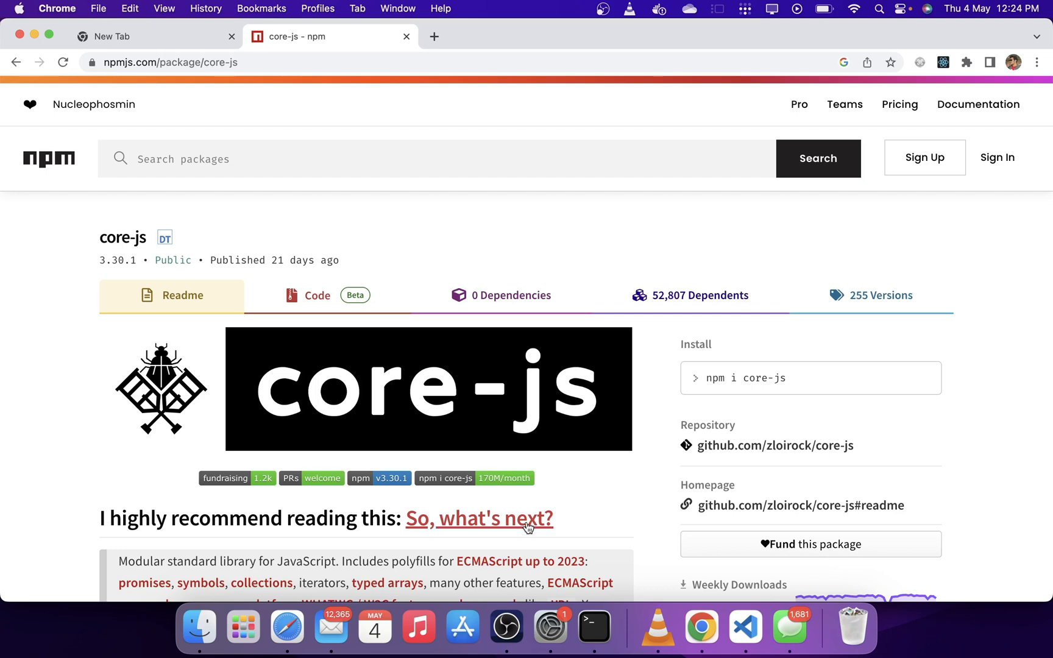
mouse_move(479, 518)
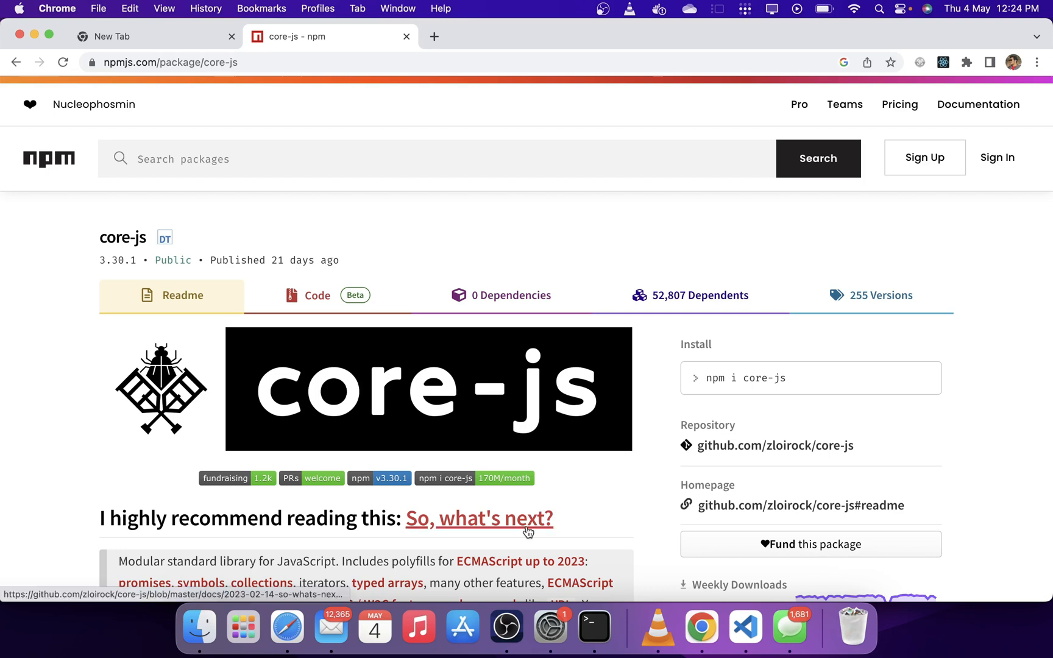
mouse_move(606, 517)
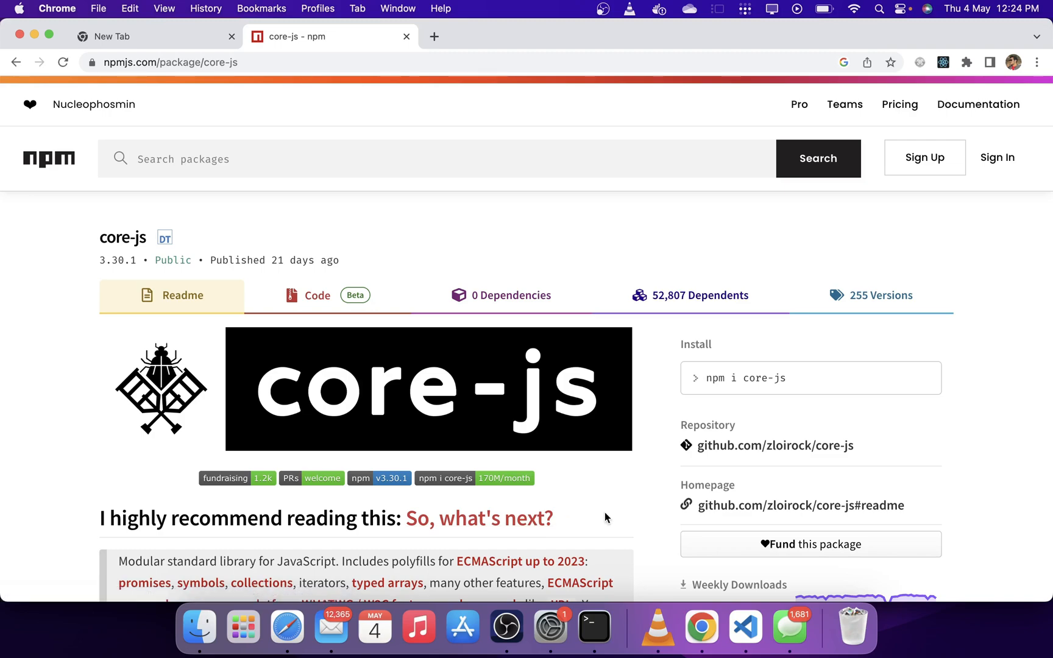
Follow the "So, what's next?" link in the core-js readme.
click(478, 518)
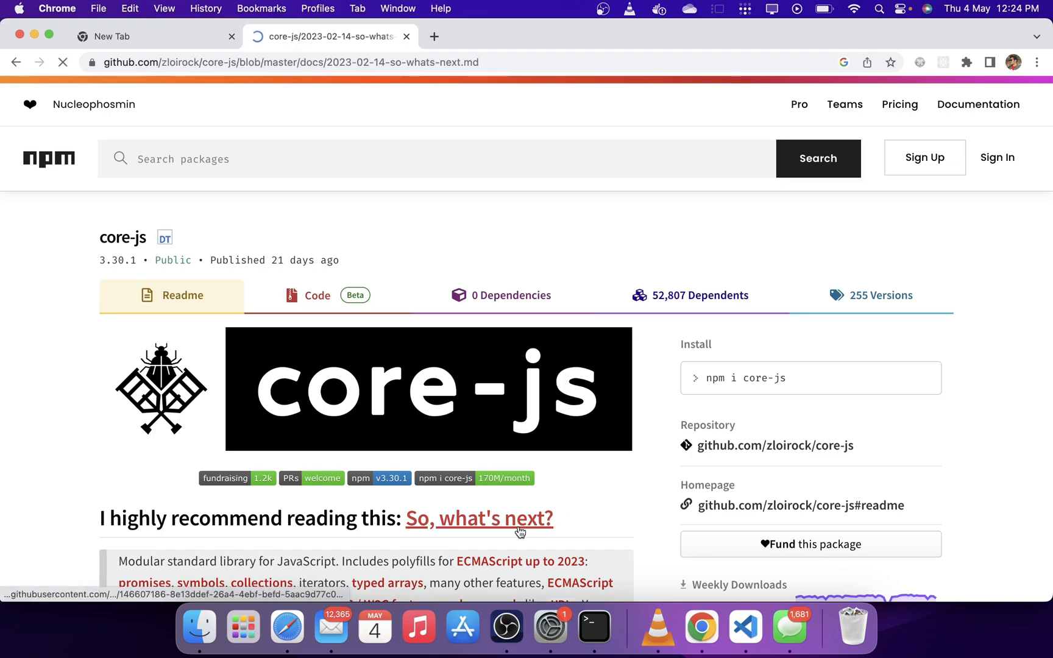
Let the GitHub "So, what's next?" document load to its "What is core-js?" section.
click(479, 518)
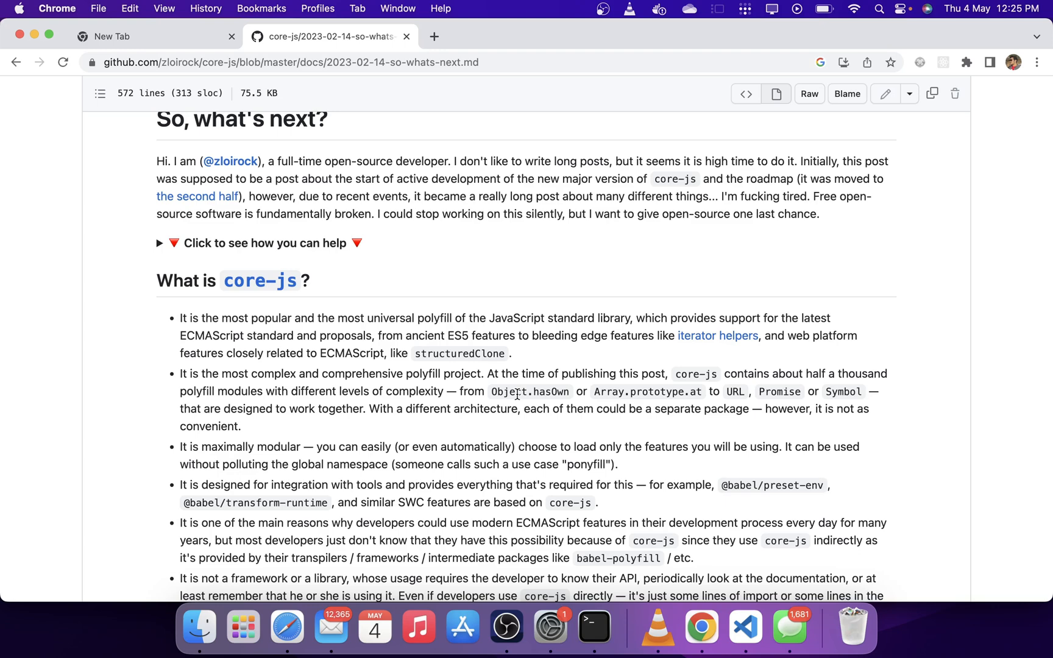
mouse_move(375, 626)
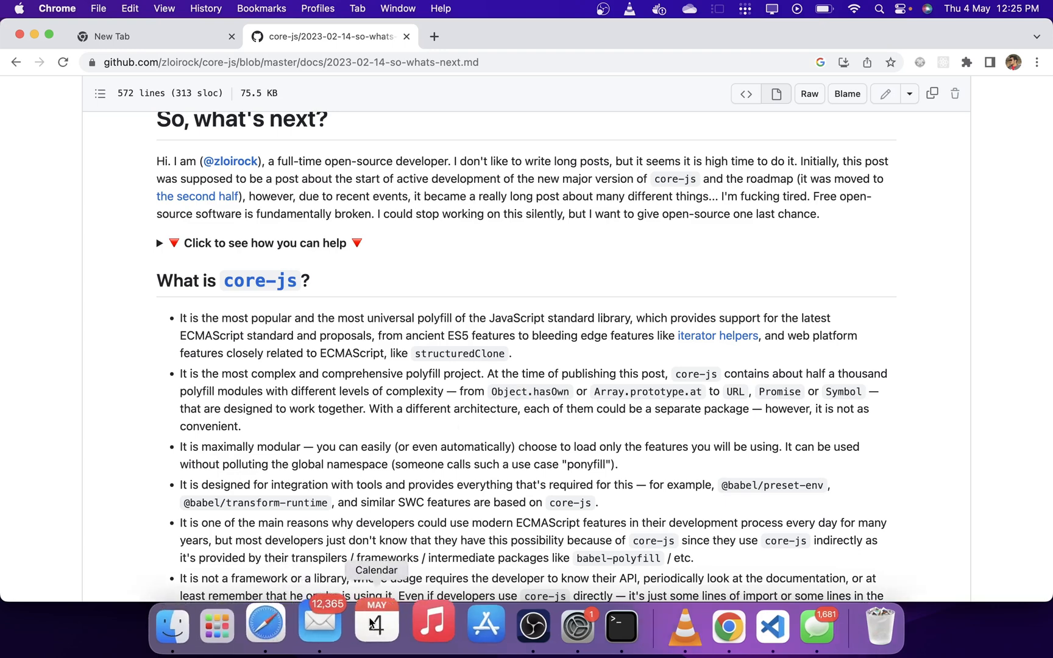